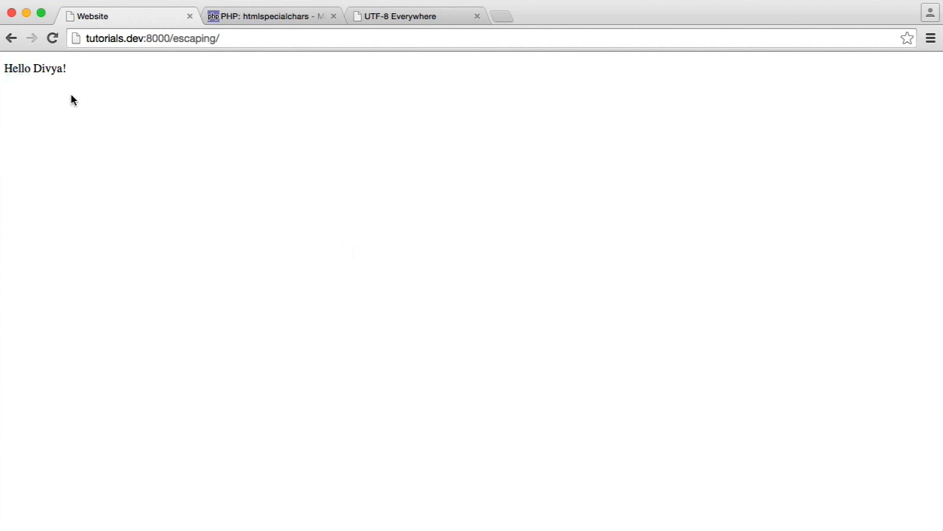
{"action": "mouse_move", "coordinate": [77, 86]}
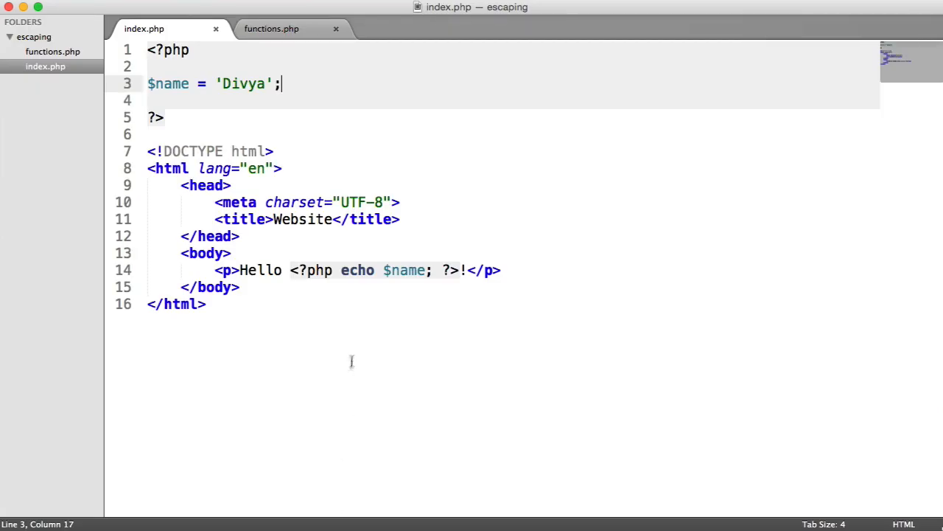
{"action": "mouse_move", "coordinate": [194, 76]}
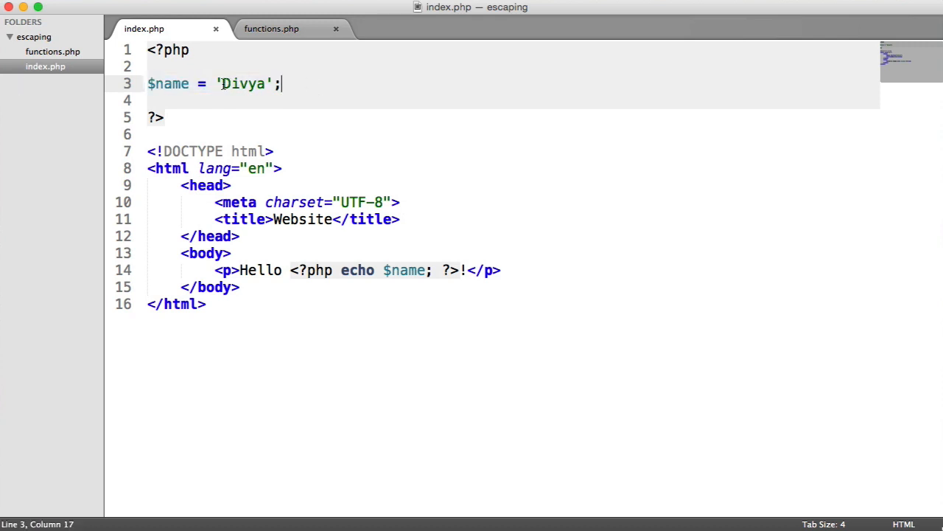
Highlight the name 'Divya' assigned on line 3 of index.php
{"action": "double_click", "coordinate": [244, 83]}
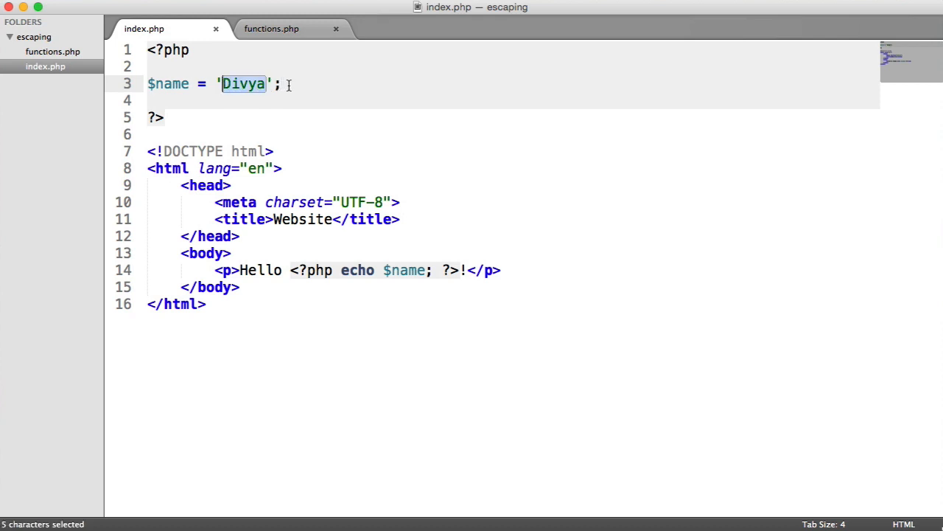
{"action": "left_click", "coordinate": [288, 84]}
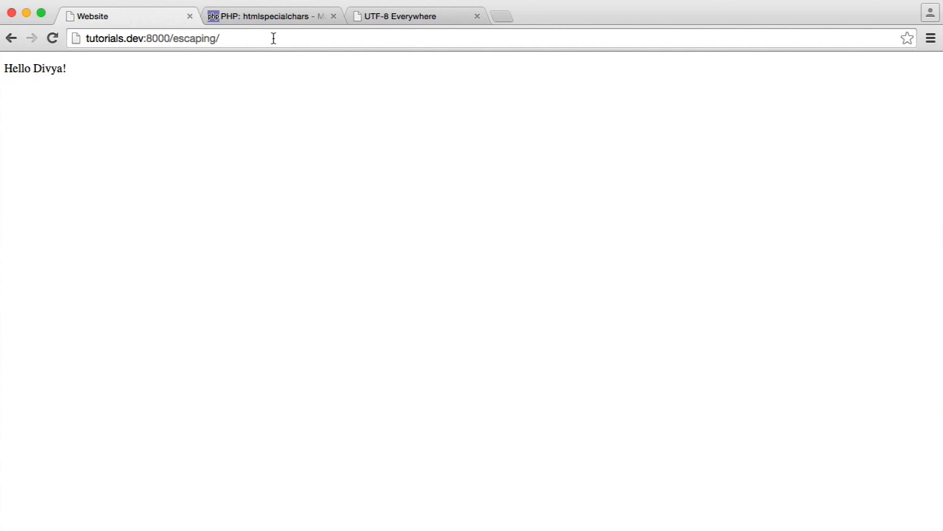
{"action": "mouse_move", "coordinate": [39, 72]}
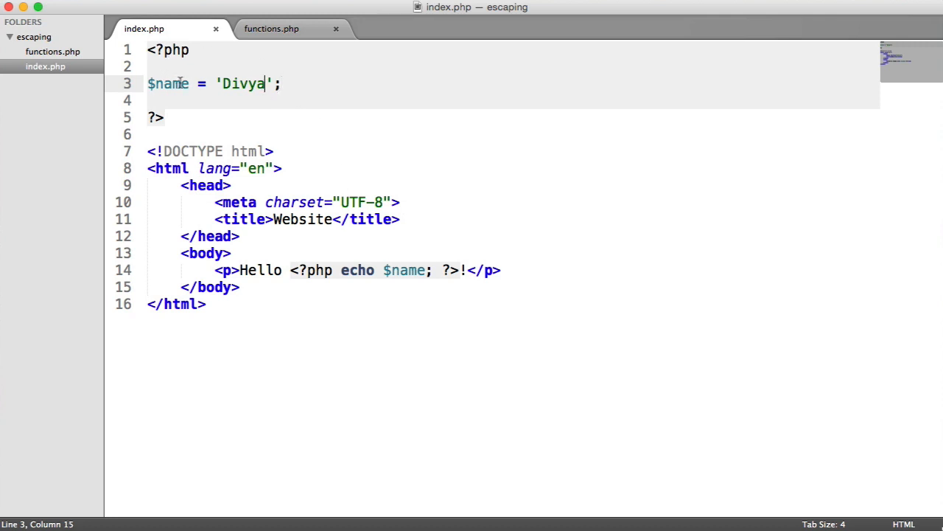
Insert <script>alert(1);</script> after Divya in the line 3 name string
{"action": "type", "text": "<s"}
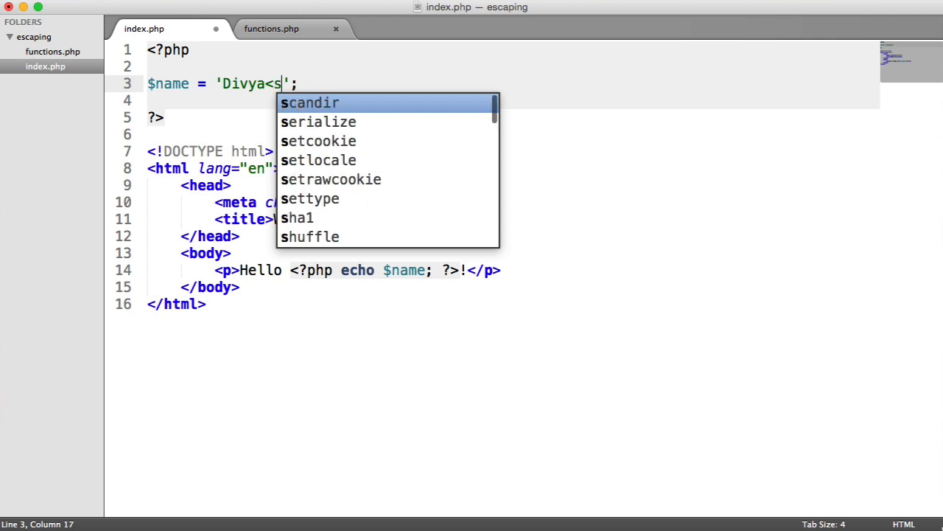
{"action": "type", "text": "cript></script>"}
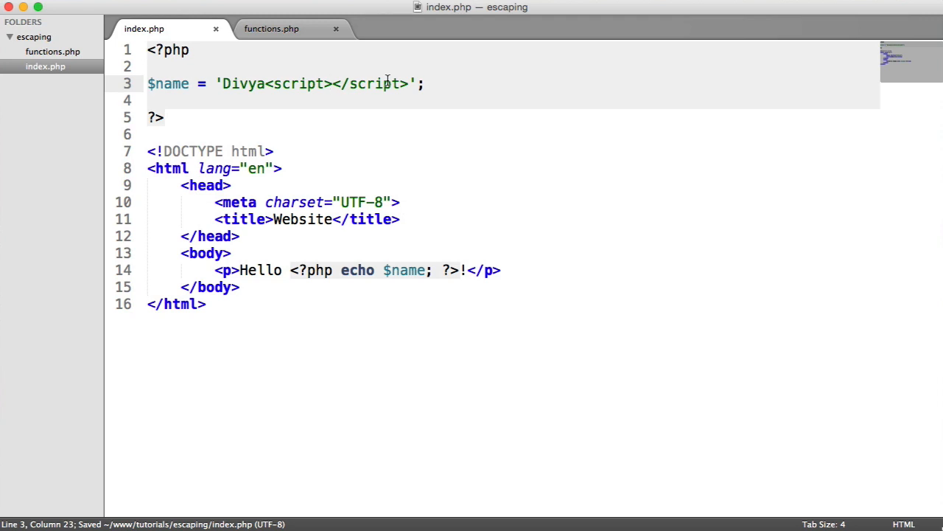
{"action": "type", "text": "alert(1);"}
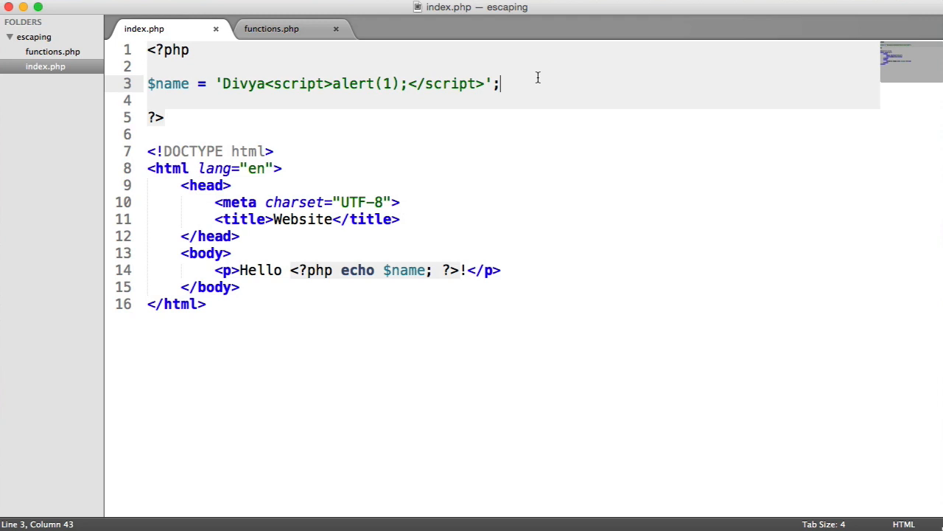
Point out the opening and closing brackets of the injected script tag on line 3
{"action": "double_click", "coordinate": [354, 83]}
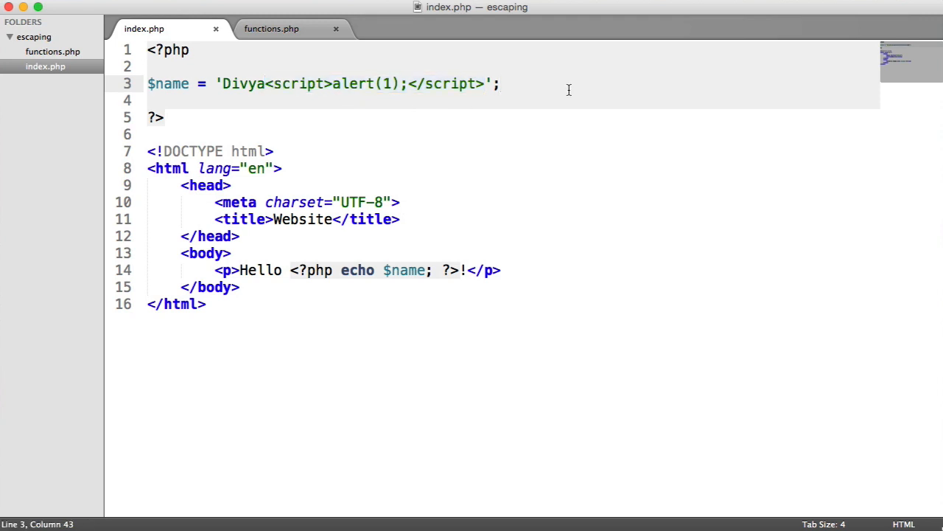
{"action": "mouse_move", "coordinate": [279, 103]}
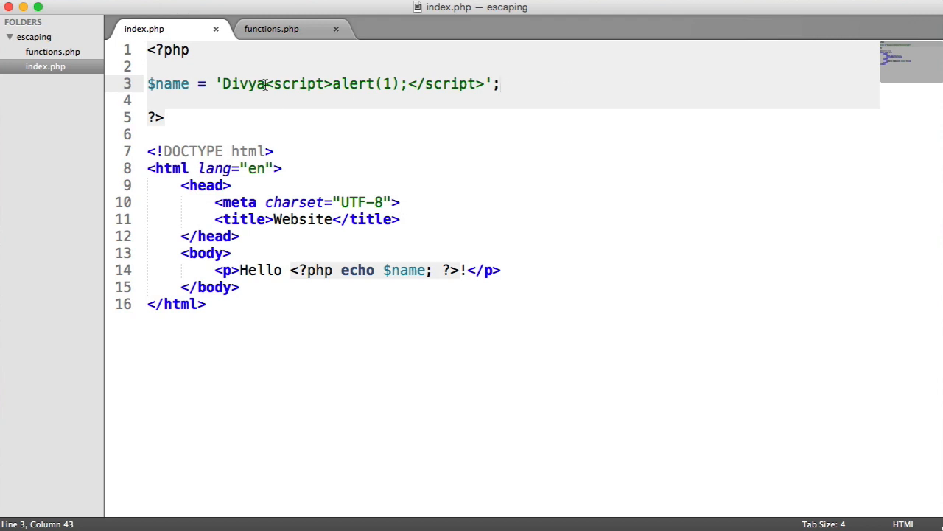
{"action": "left_click", "coordinate": [275, 84]}
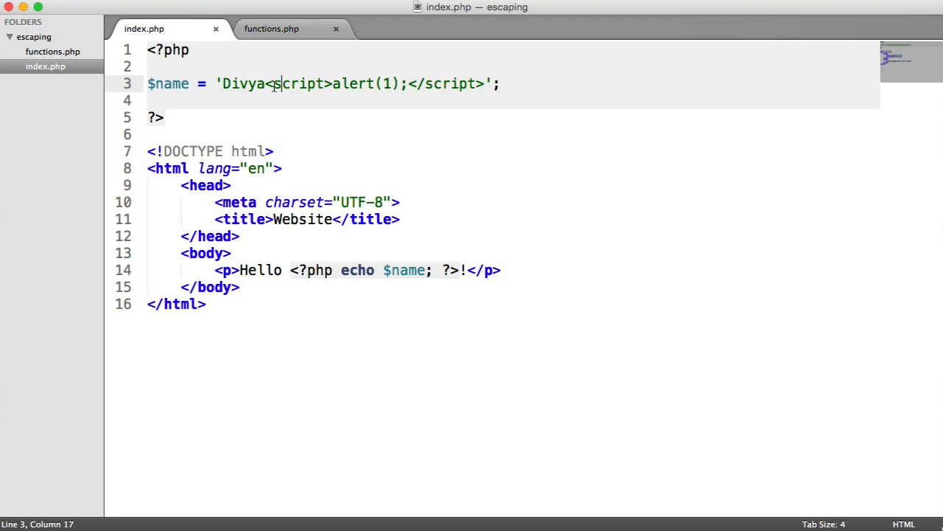
{"action": "key", "text": "Backspace"}
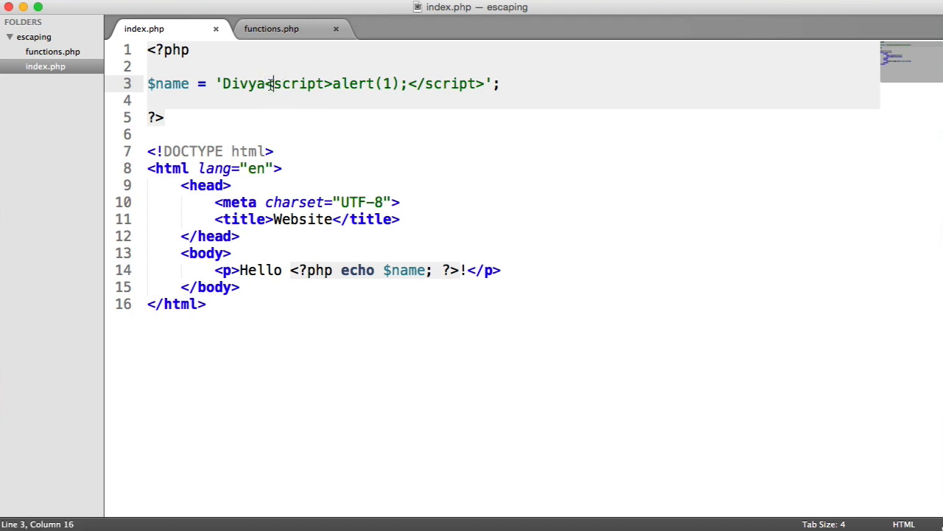
{"action": "double_click", "coordinate": [331, 83]}
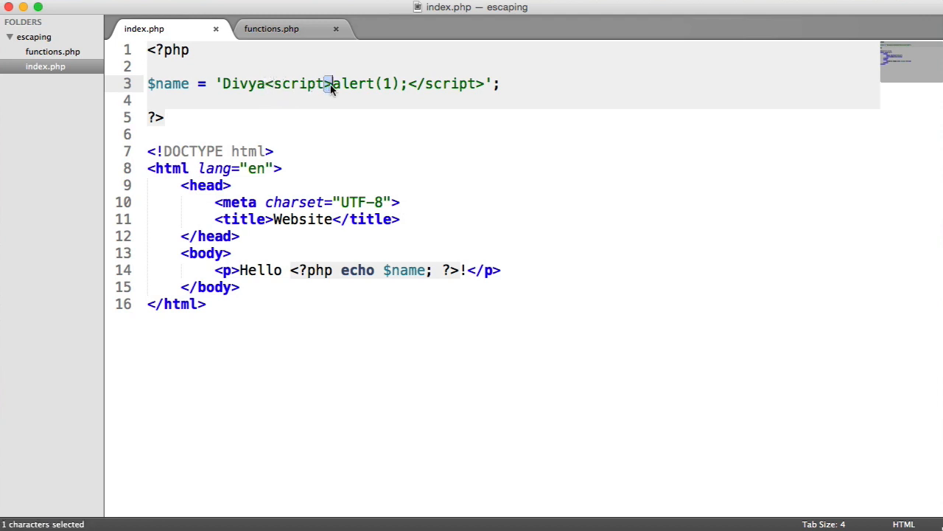
{"action": "left_click", "coordinate": [500, 83]}
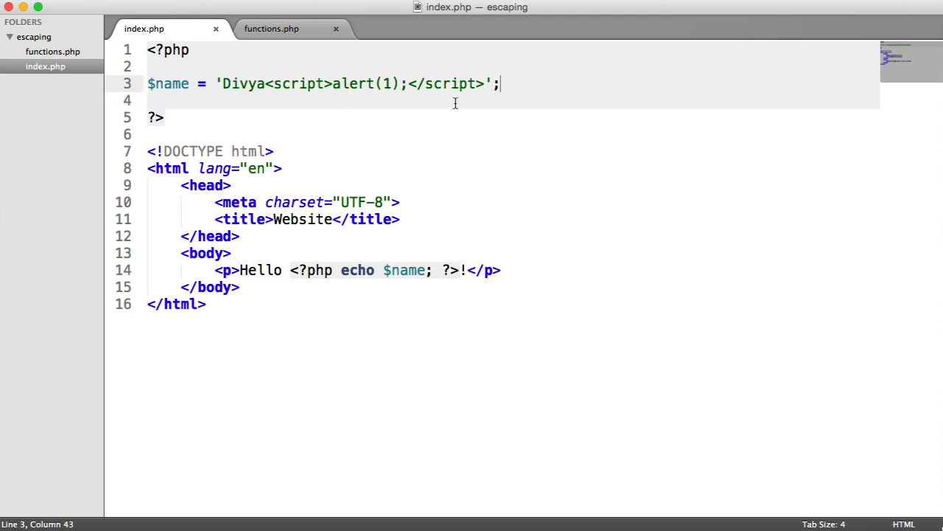
{"action": "mouse_move", "coordinate": [397, 105]}
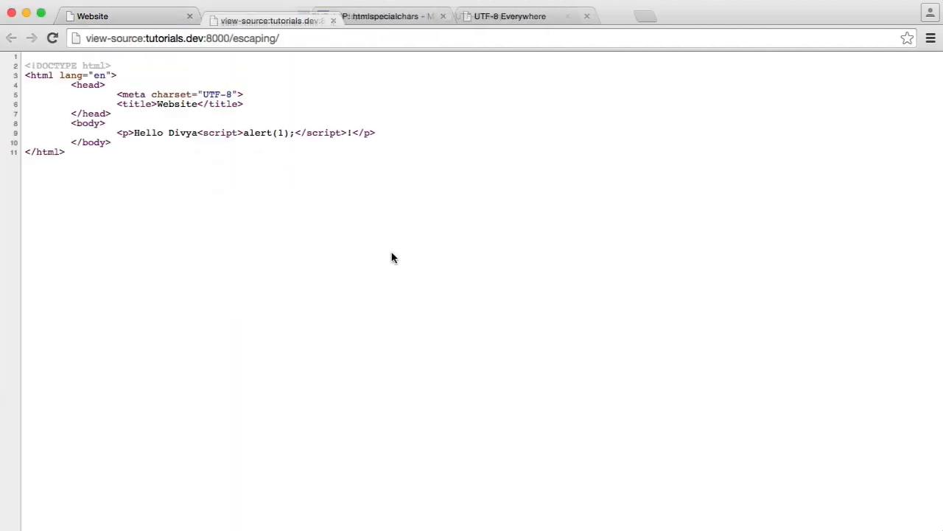
Inspect the unescaped script tag on line 9 of the page source
{"action": "double_click", "coordinate": [215, 133]}
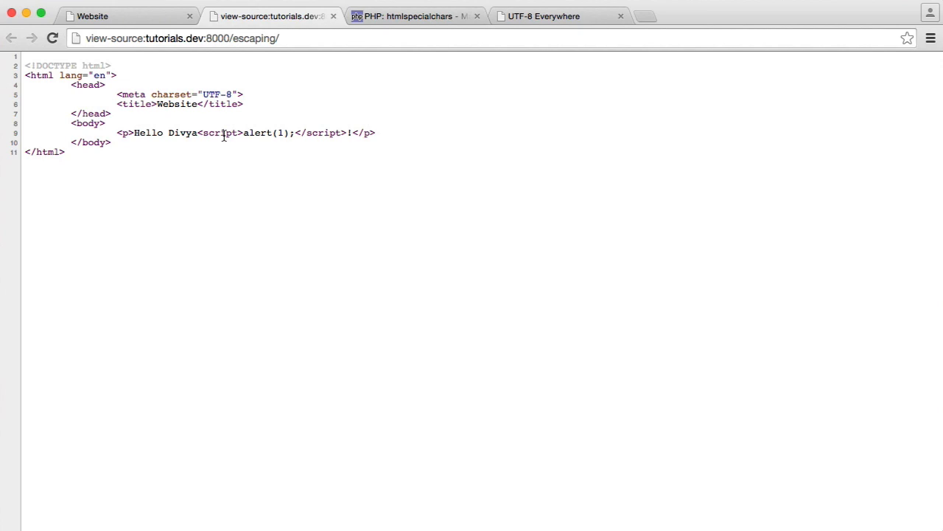
{"action": "mouse_move", "coordinate": [380, 138]}
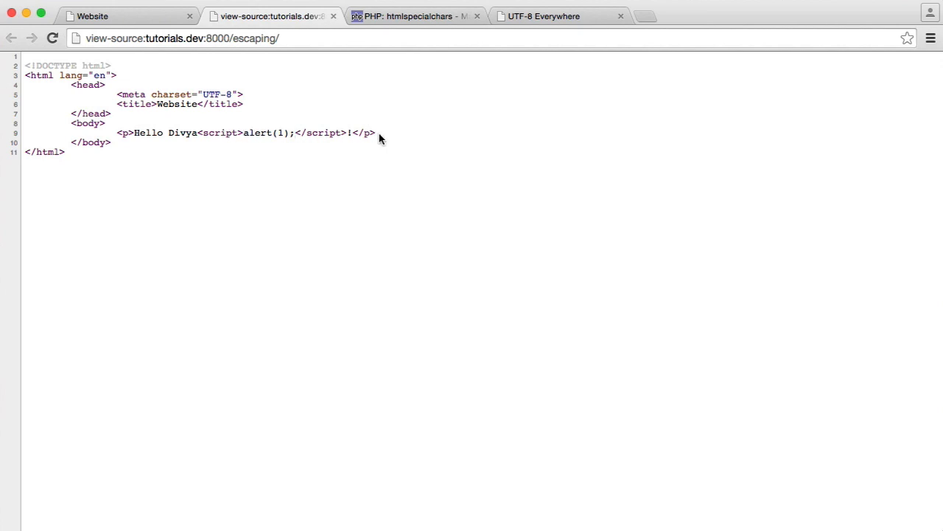
{"action": "mouse_move", "coordinate": [205, 162]}
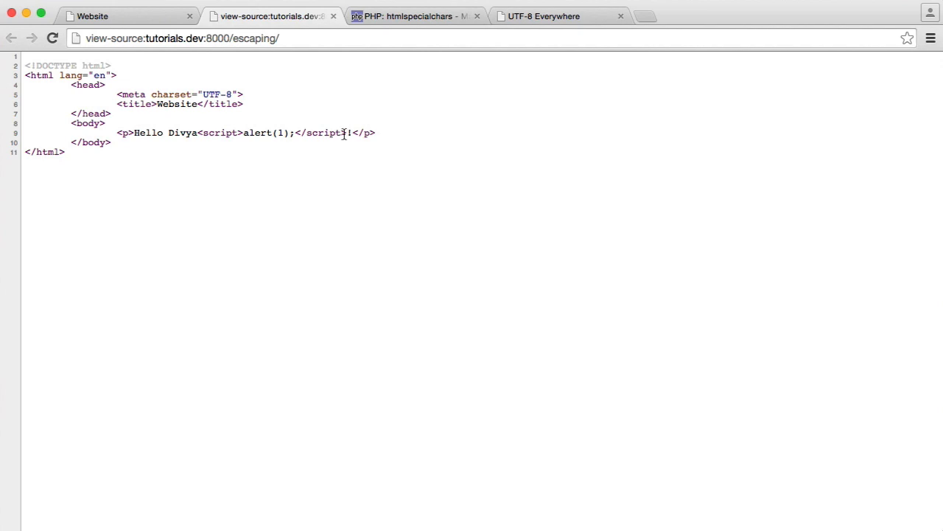
{"action": "mouse_move", "coordinate": [392, 147]}
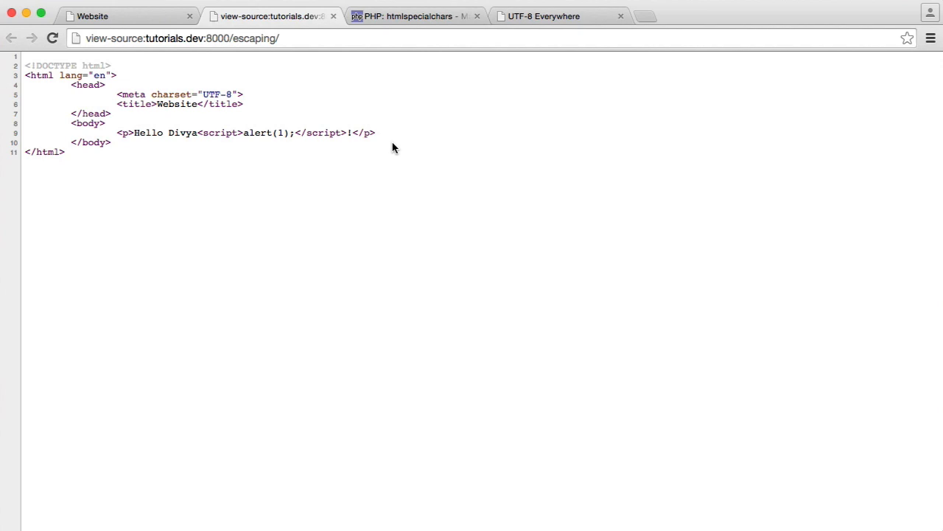
{"action": "double_click", "coordinate": [220, 133]}
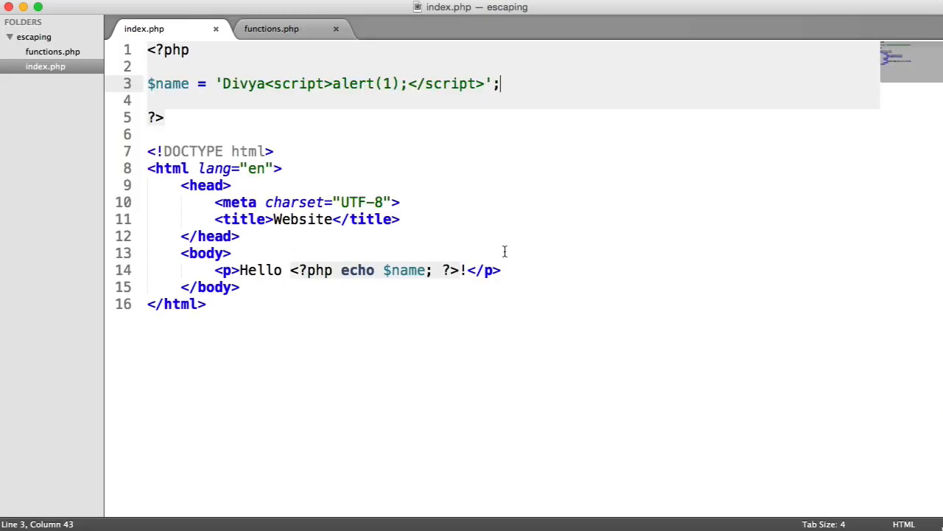
Highlight the <meta charset="UTF-8"> declaration on line 10 of index.php
{"action": "key", "text": "cmd+s"}
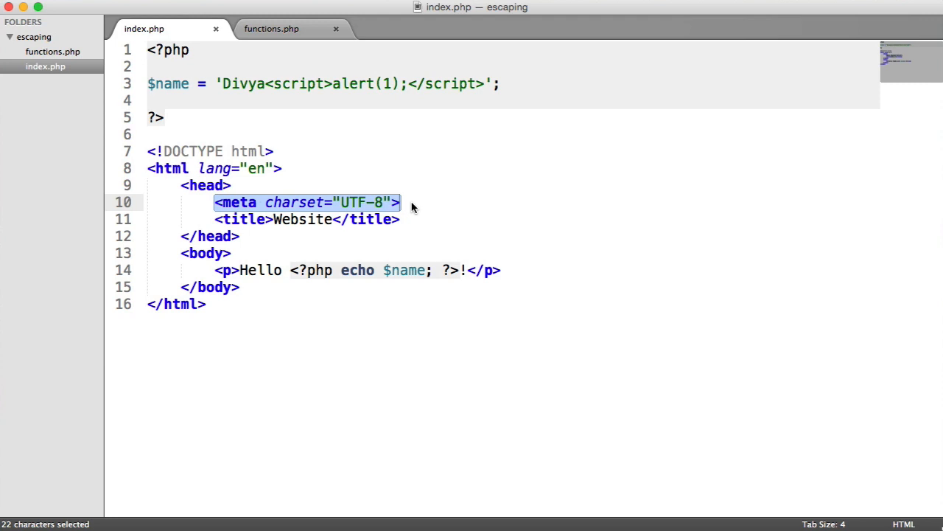
{"action": "left_click", "coordinate": [401, 202]}
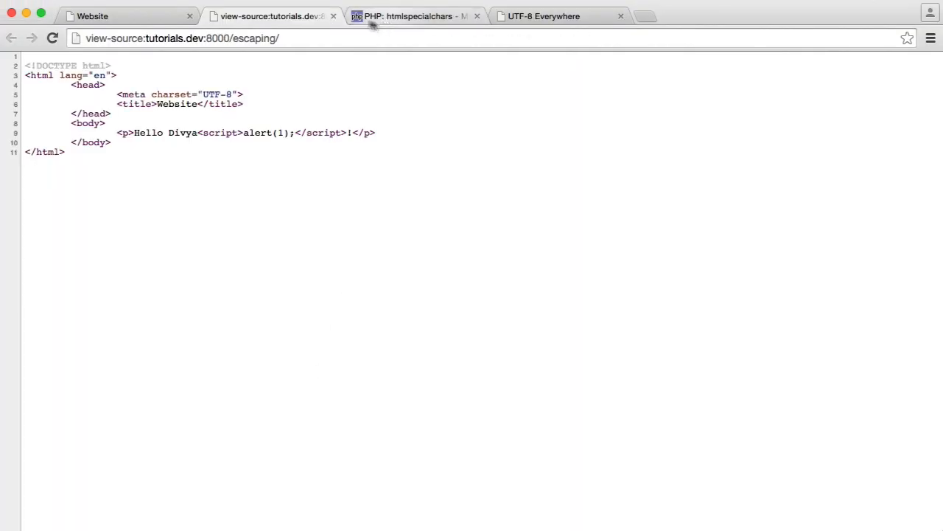
Skim the UTF-8 Everywhere page, then show the PHP htmlspecialchars manual
{"action": "left_click", "coordinate": [544, 16]}
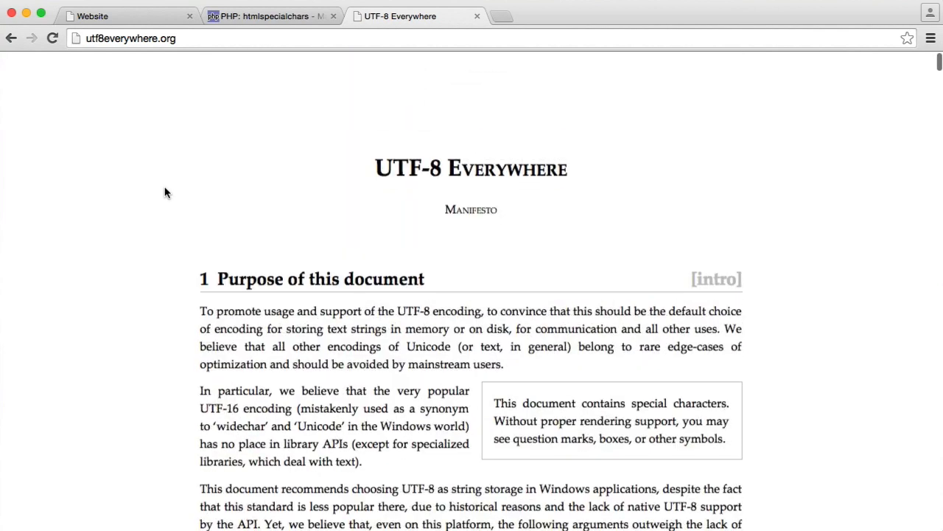
{"action": "scroll", "scroll_direction": "down", "scroll_amount": 3}
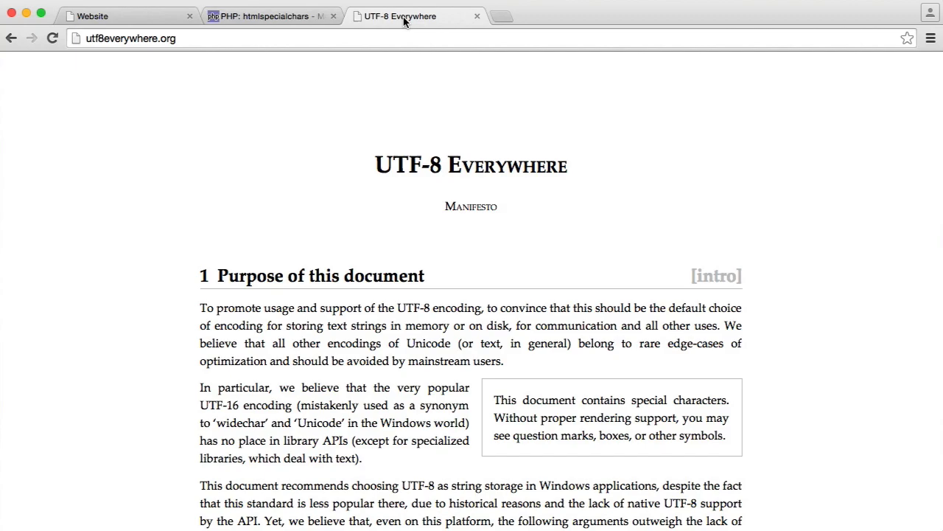
{"action": "left_click", "coordinate": [269, 15]}
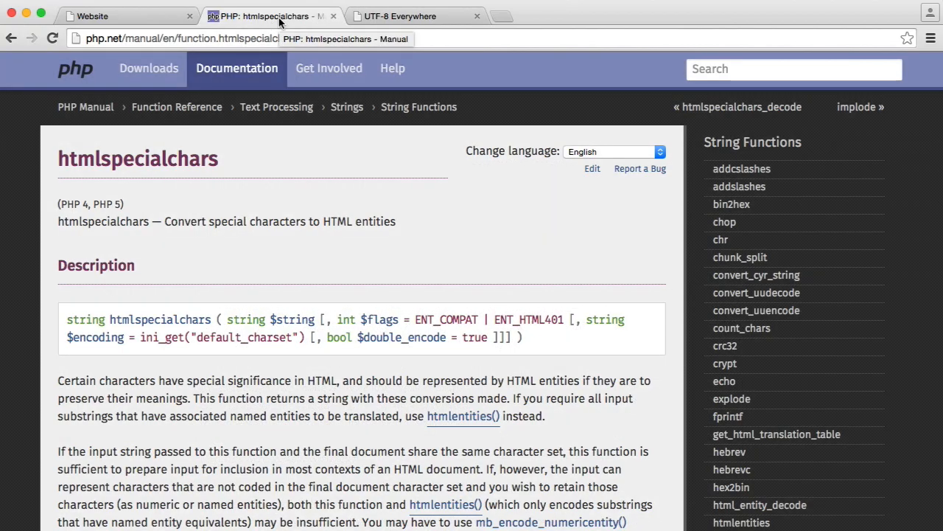
Read the htmlspecialchars manual entry, highlighting its function name
{"action": "double_click", "coordinate": [185, 221]}
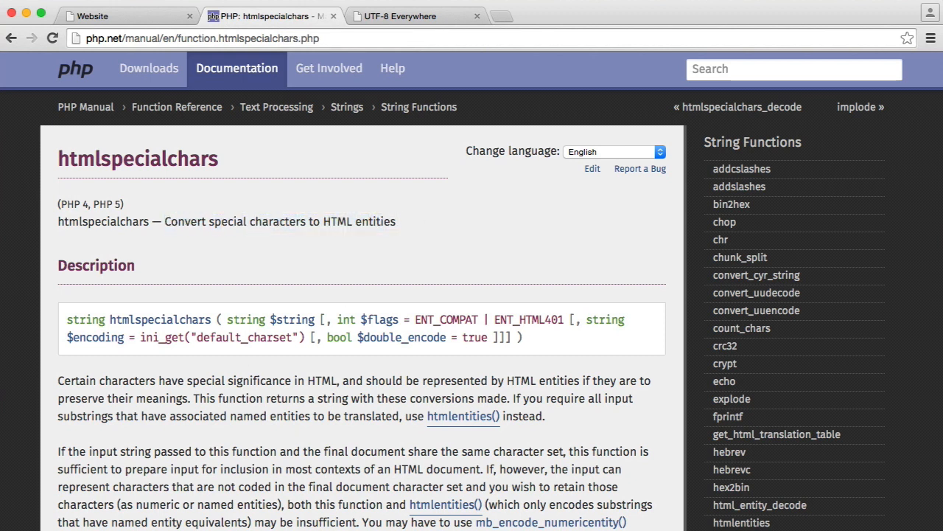
{"action": "double_click", "coordinate": [137, 158]}
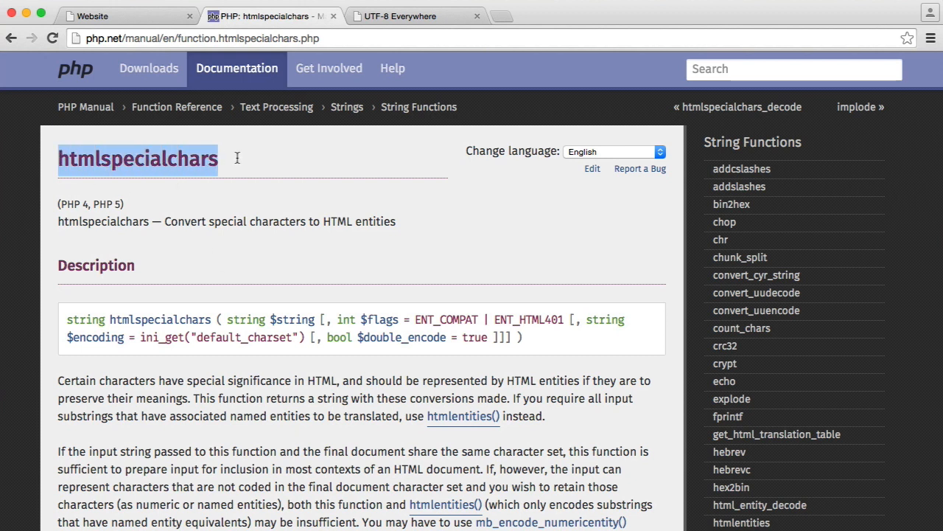
{"action": "left_click", "coordinate": [272, 179]}
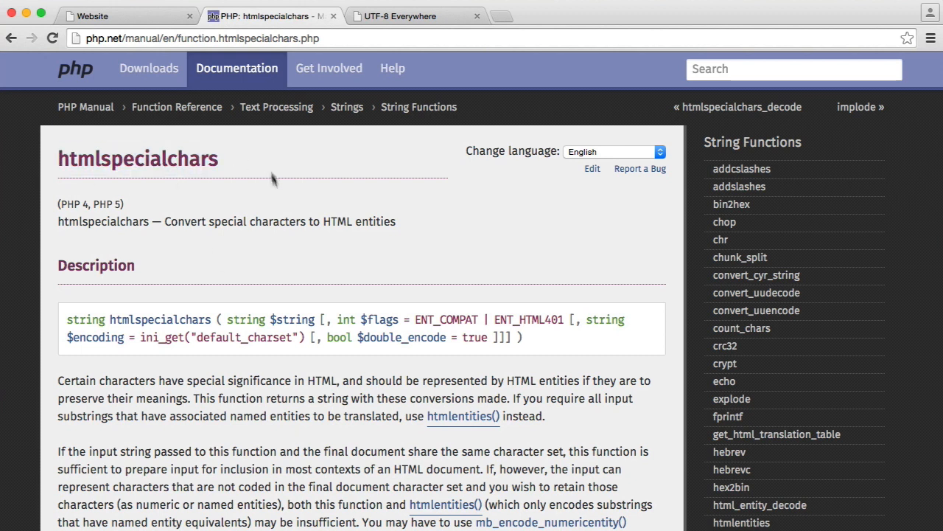
{"action": "mouse_move", "coordinate": [272, 222]}
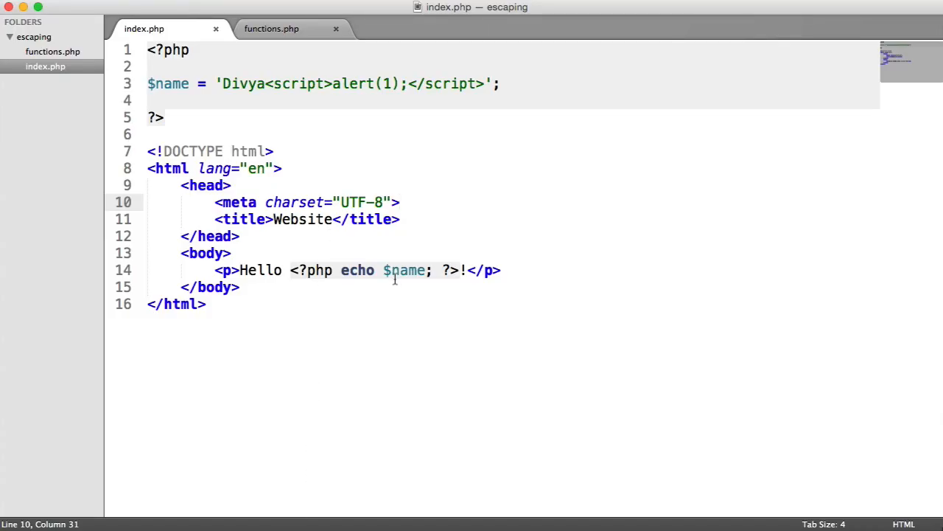
Restore the name to plain Divya and confirm the Website page greets Hello Divya!
{"action": "left_click", "coordinate": [520, 293]}
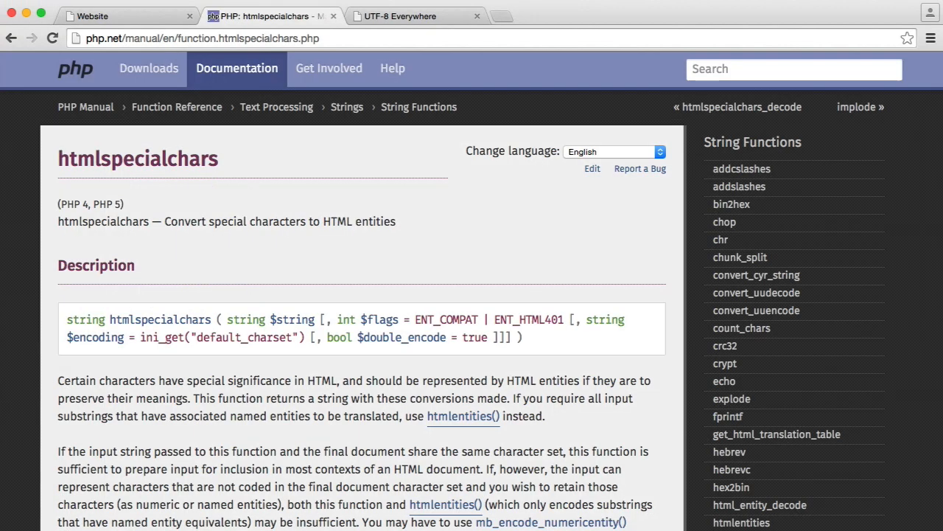
{"action": "left_click", "coordinate": [125, 16]}
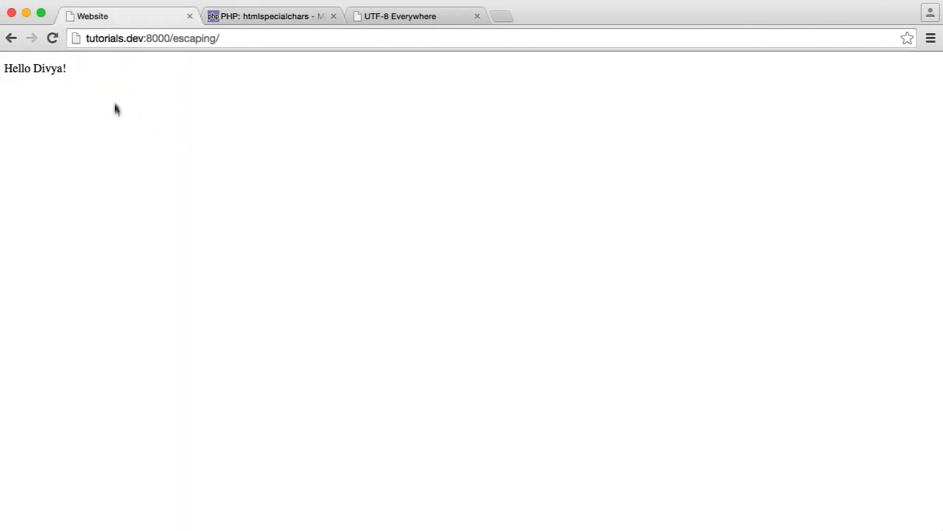
{"action": "mouse_move", "coordinate": [203, 121]}
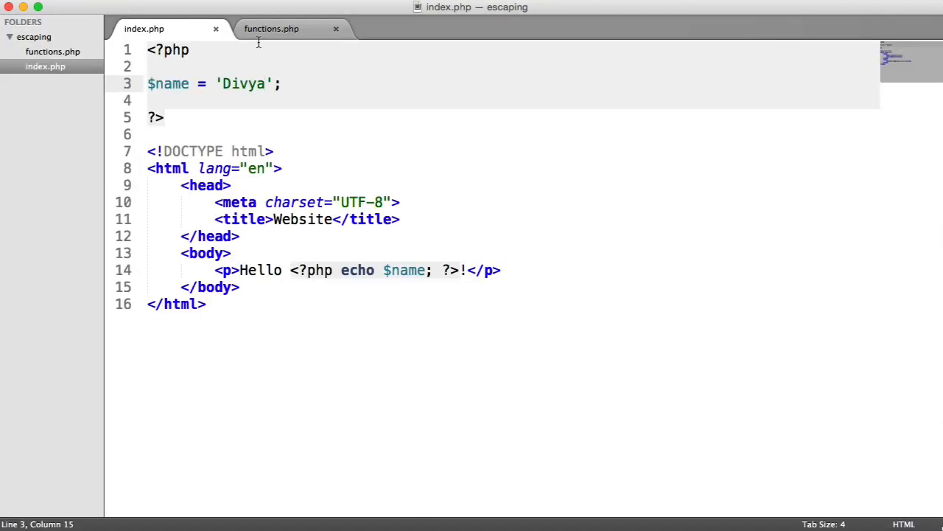
{"action": "left_click", "coordinate": [271, 28]}
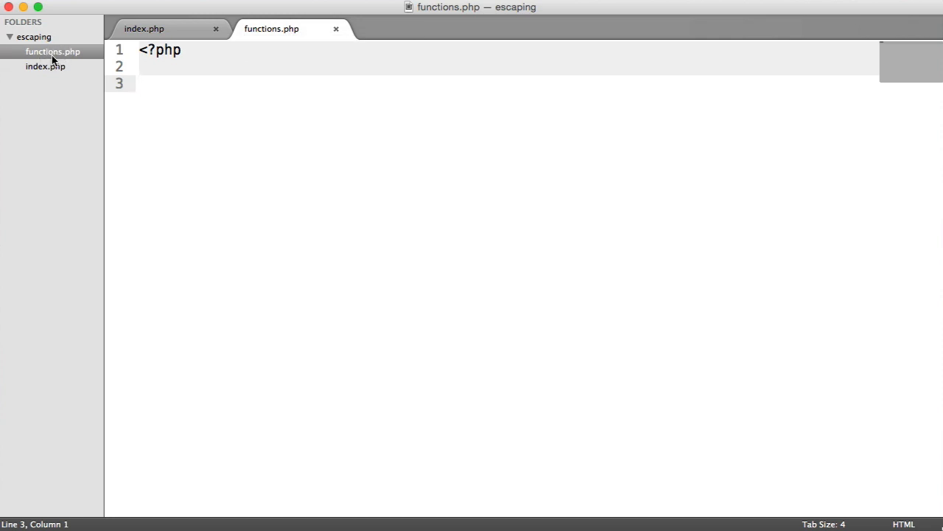
Add require 'functions.php'; above the $name assignment in index.php
{"action": "left_click", "coordinate": [144, 29]}
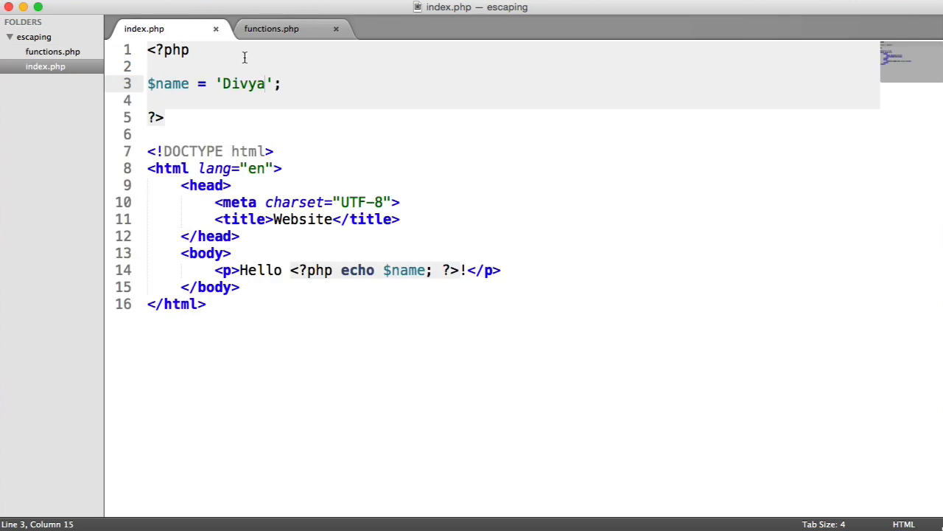
{"action": "type", "text": "require '';"}
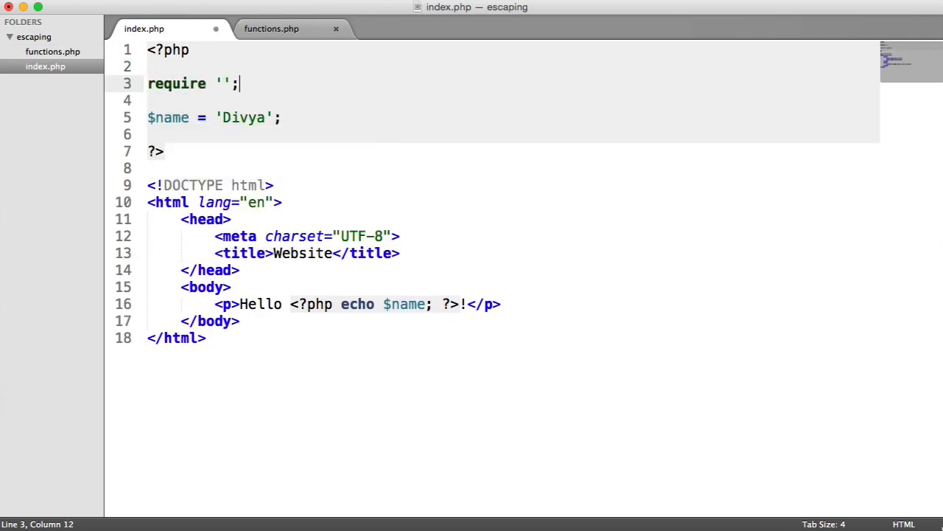
{"action": "type", "text": "functions.php"}
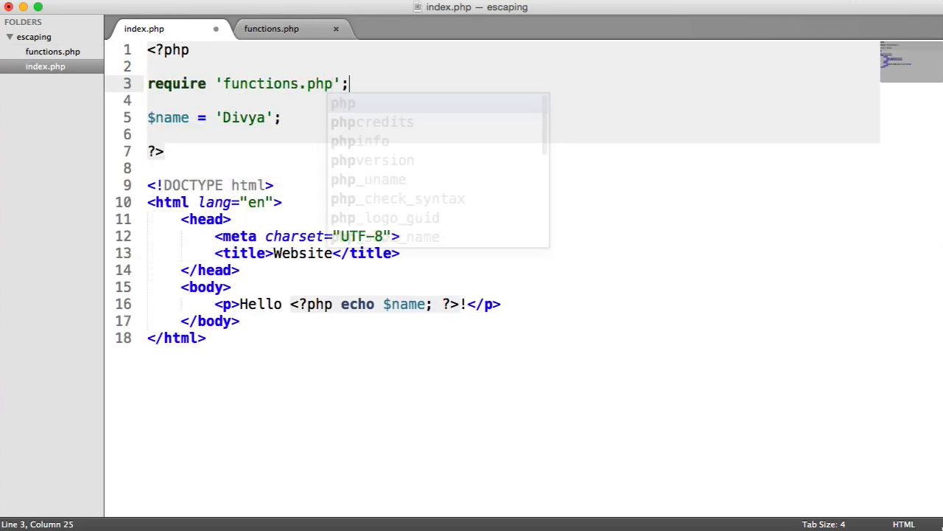
{"action": "left_click", "coordinate": [272, 28]}
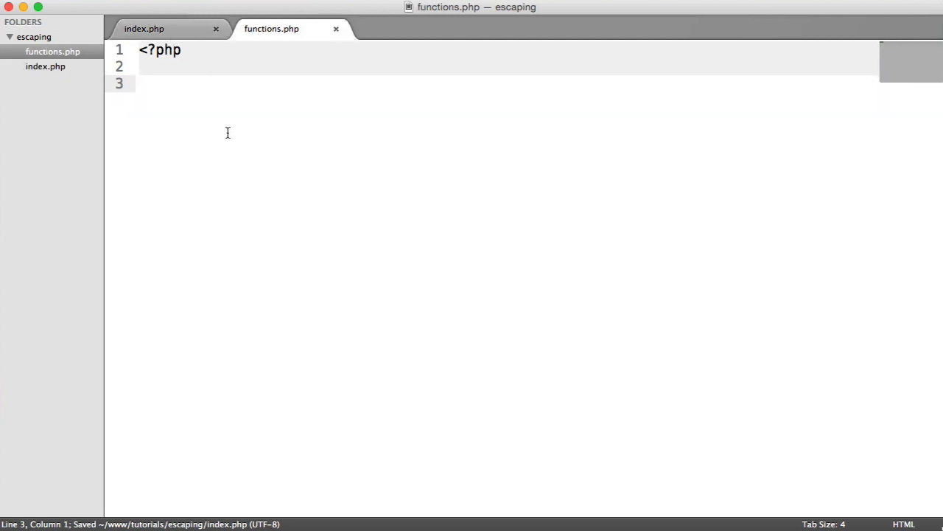
Define escape($string) returning $string, and wrap the echoed $name in escape()
{"action": "type", "text": "function escape("}
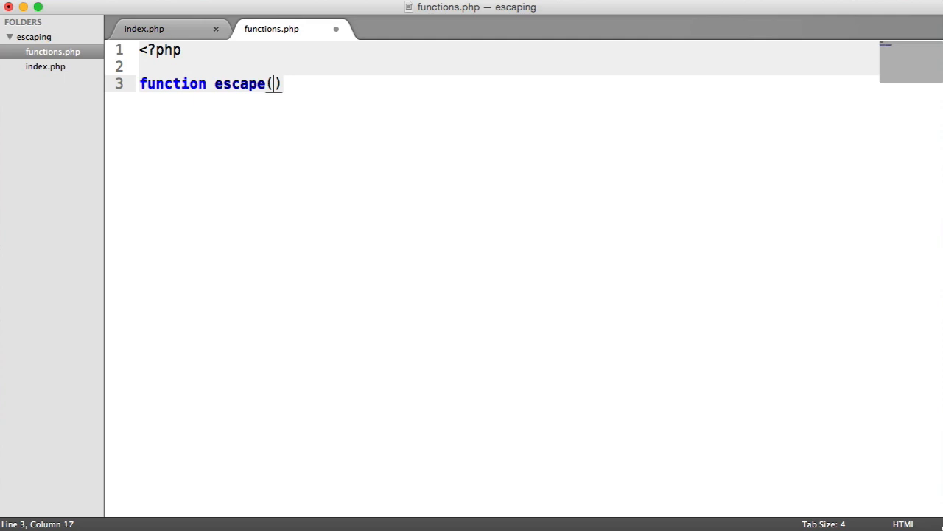
{"action": "type", "text": "{"}
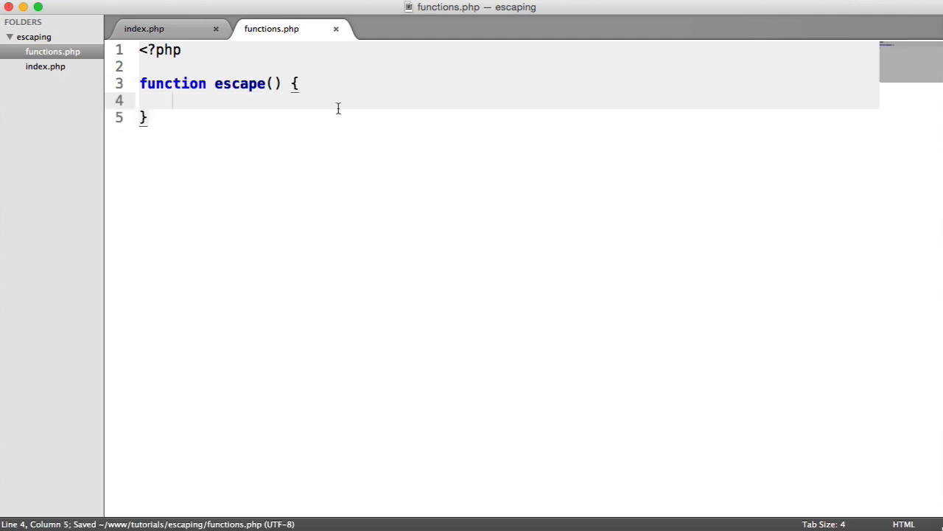
{"action": "double_click", "coordinate": [243, 84]}
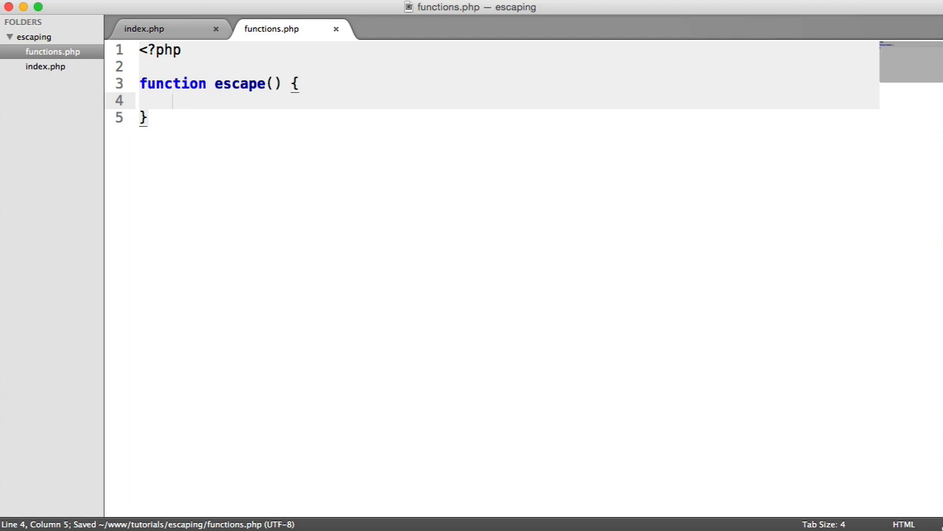
{"action": "type", "text": "$string;"}
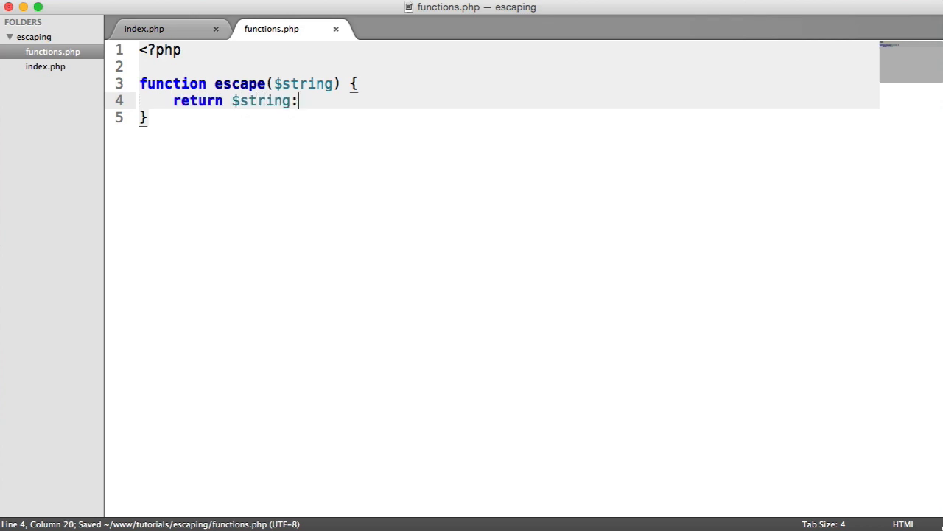
{"action": "mouse_move", "coordinate": [300, 83]}
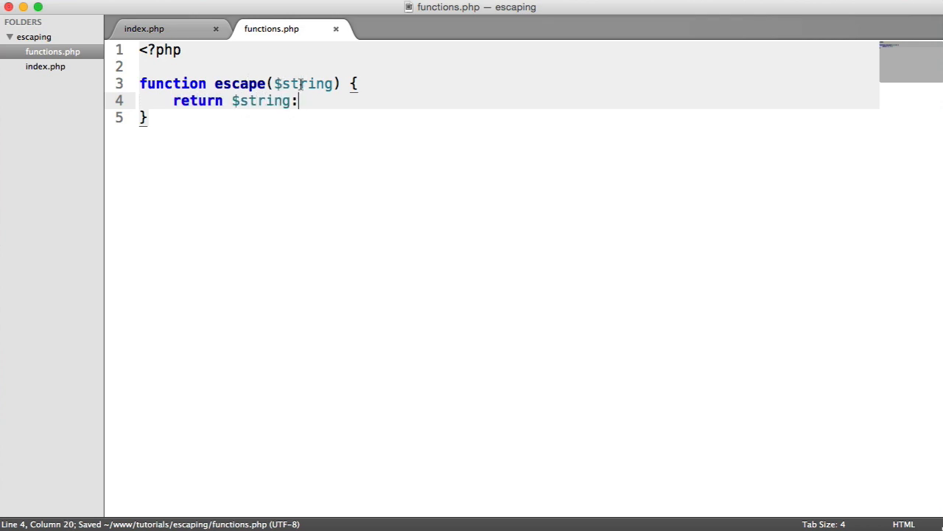
{"action": "left_click", "coordinate": [144, 29]}
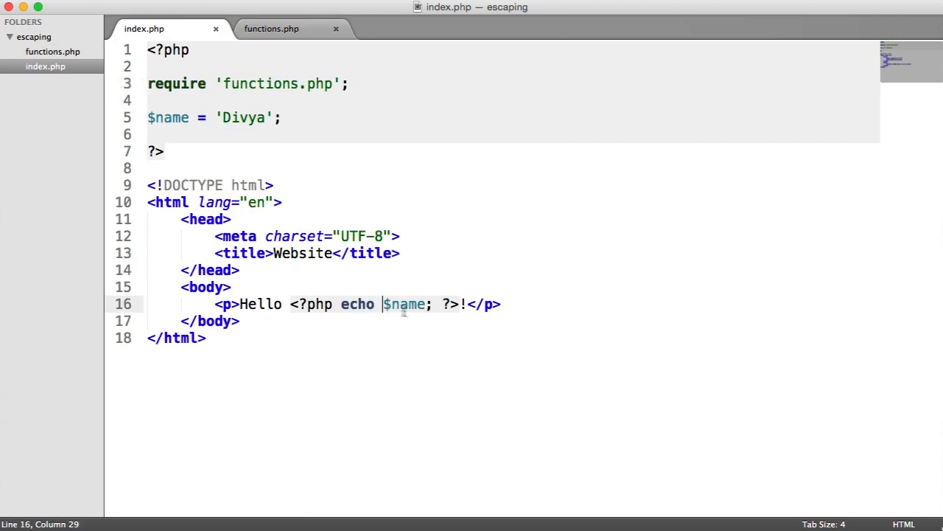
{"action": "type", "text": "escape("}
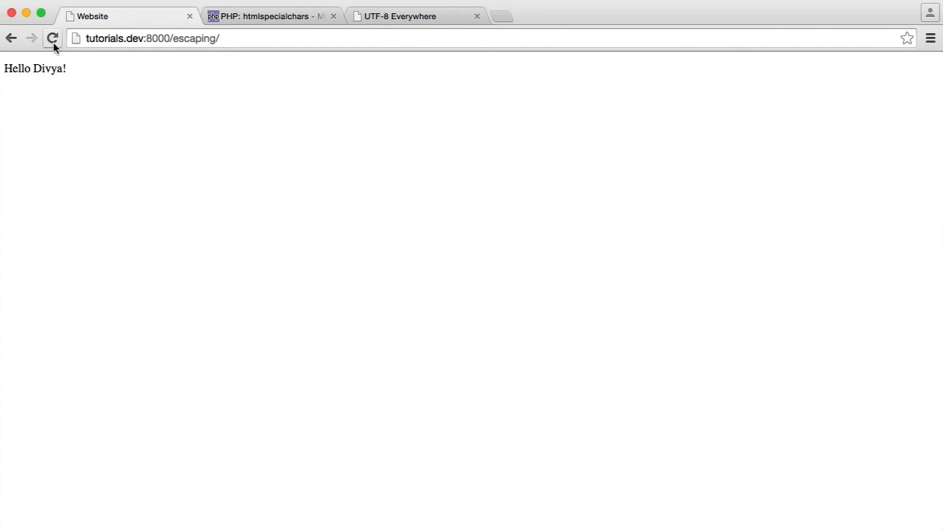
Reload the page in Chrome to confirm it still greets Hello Divya
{"action": "left_click", "coordinate": [52, 38]}
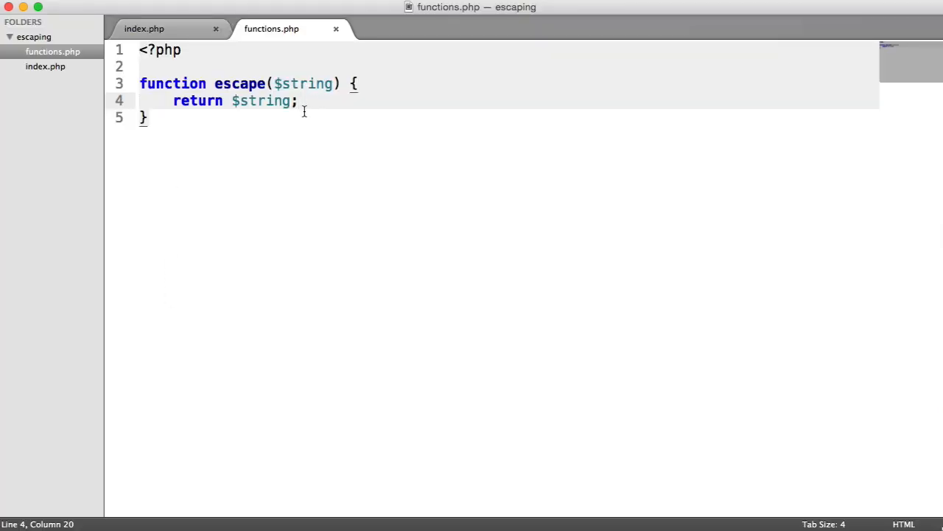
Replace the returned $string in escape() with a typed htmlspecialchars call
{"action": "double_click", "coordinate": [276, 101]}
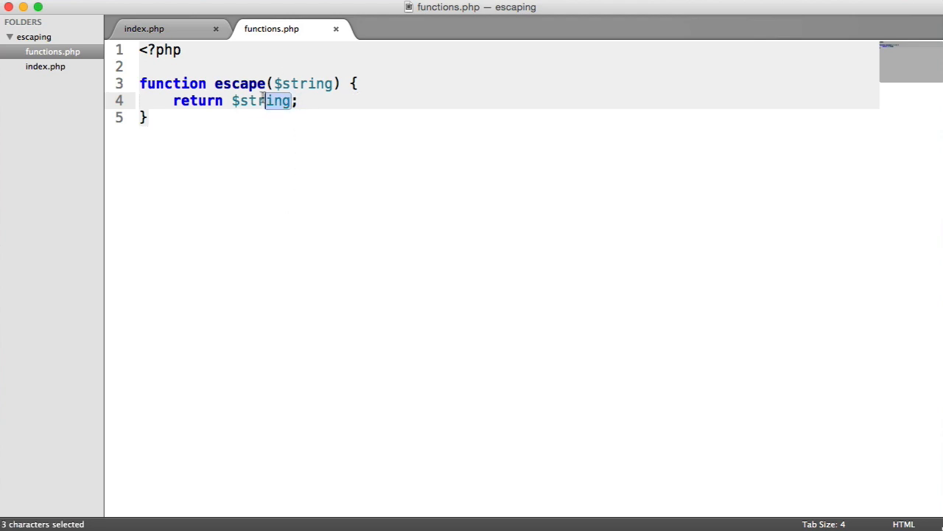
{"action": "type", "text": "htm"}
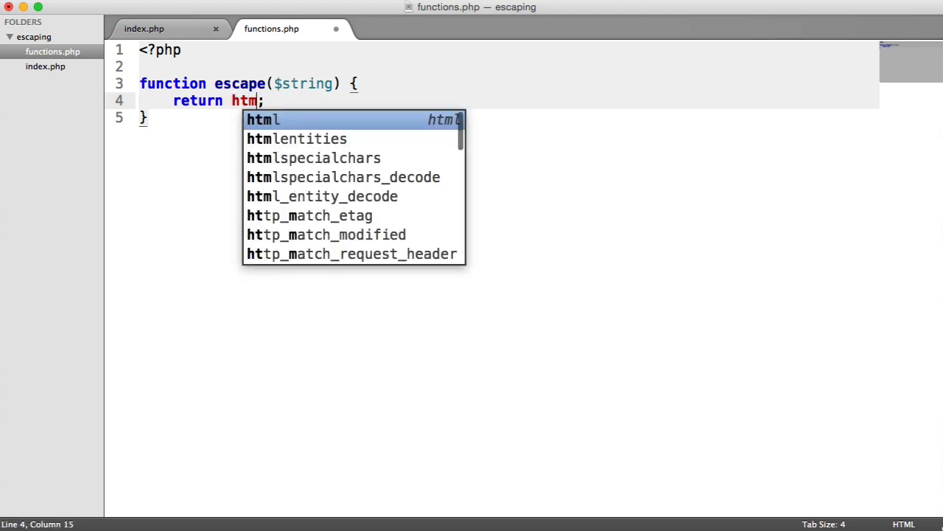
{"action": "type", "text": "specialcjha"}
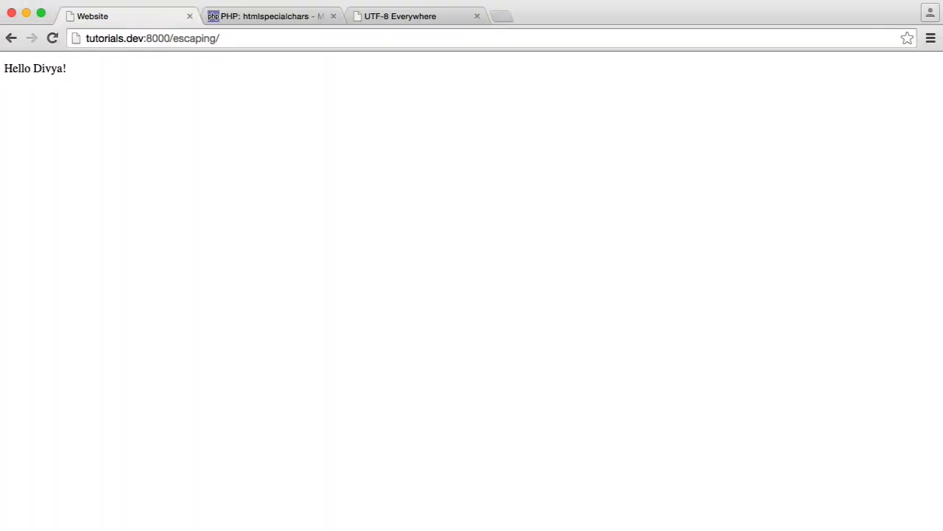
{"action": "left_click", "coordinate": [269, 15]}
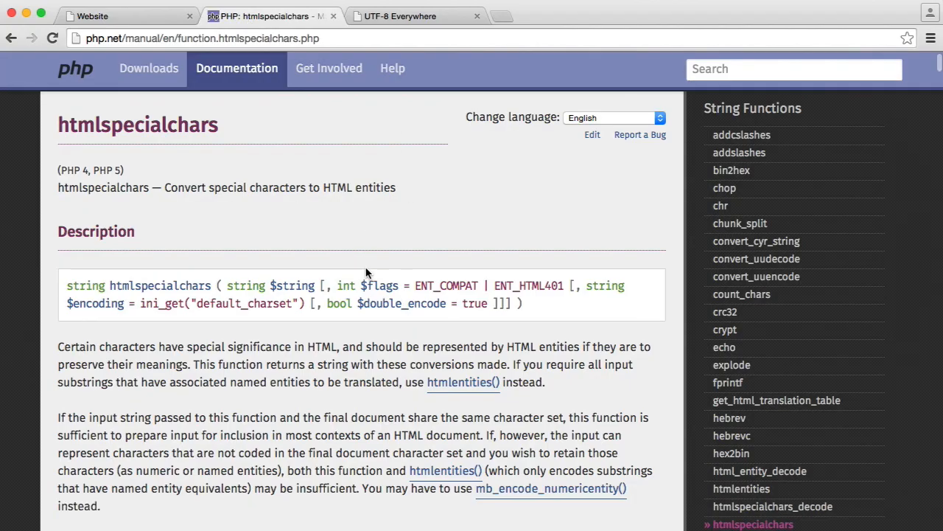
{"action": "scroll", "scroll_direction": "down", "scroll_amount": 3}
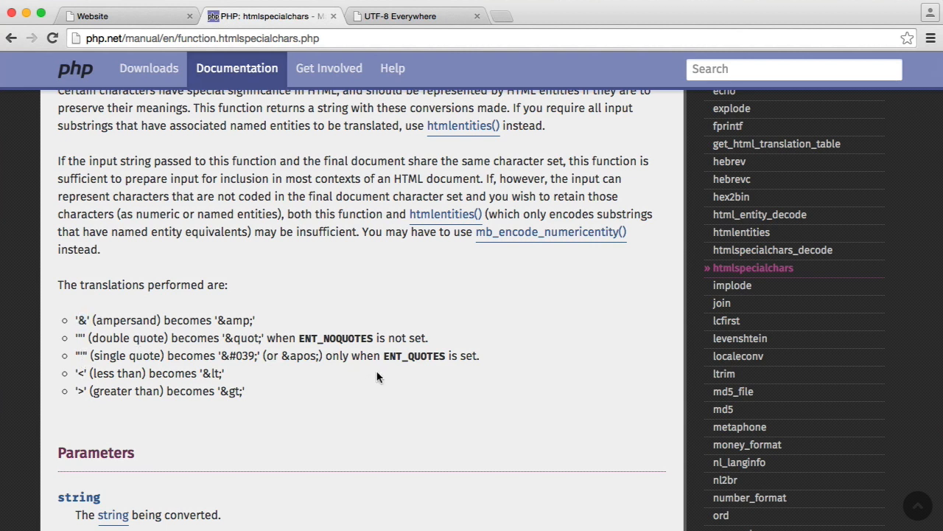
{"action": "mouse_move", "coordinate": [122, 411]}
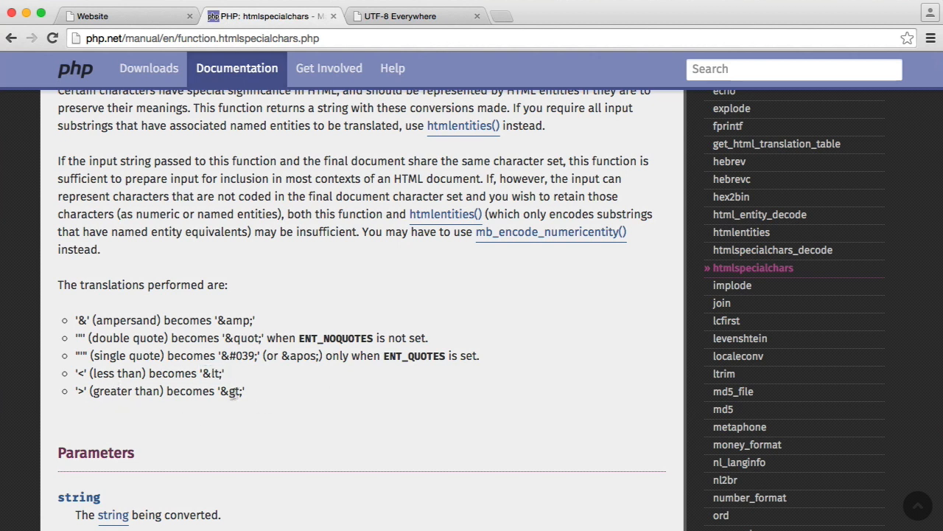
{"action": "mouse_move", "coordinate": [268, 391]}
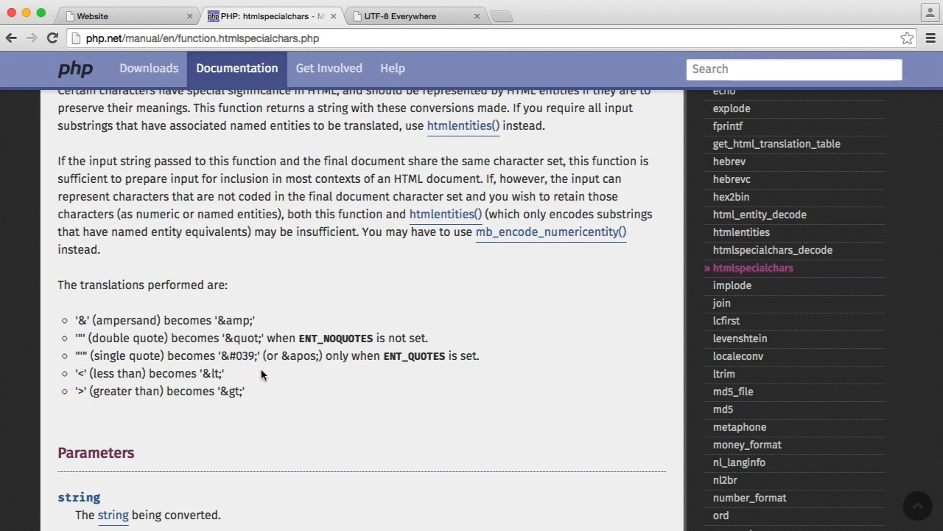
{"action": "mouse_move", "coordinate": [267, 377]}
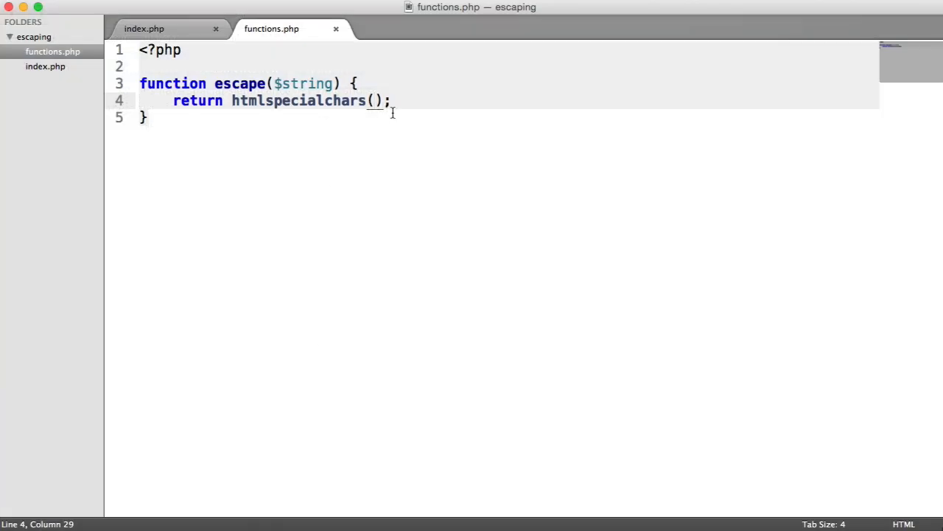
Save functions.php and type $string, as the first htmlspecialchars argument
{"action": "key", "text": "cmd+s"}
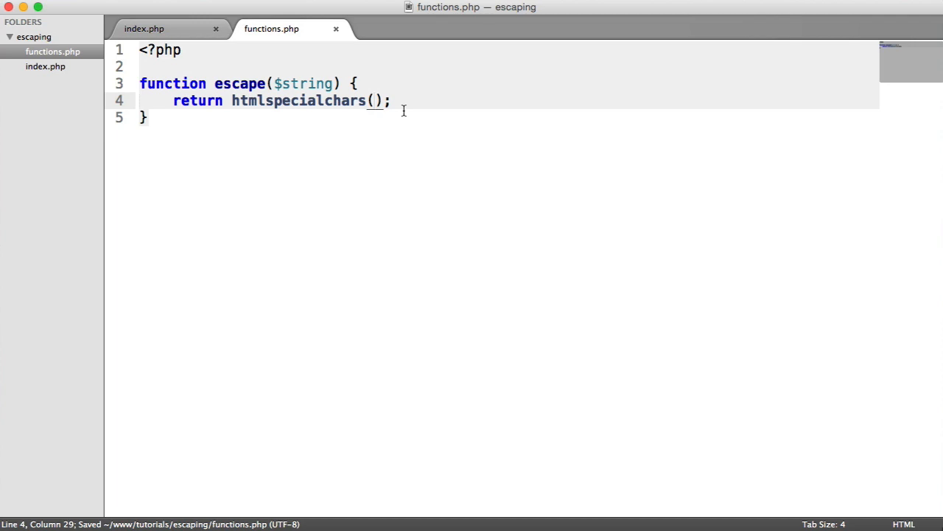
{"action": "type", "text": "$string,"}
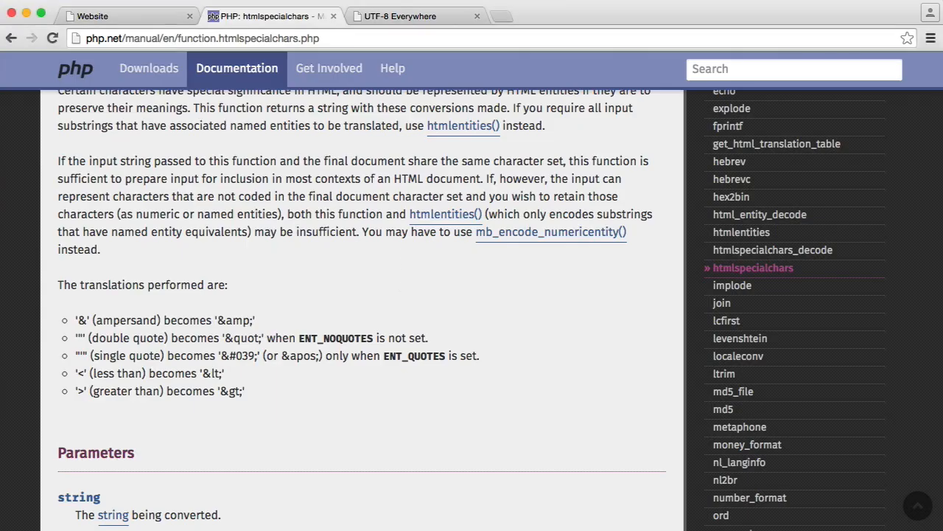
Scroll the htmlspecialchars manual page to the flags table and select ENT_QUOTES
{"action": "scroll", "scroll_direction": "down", "scroll_amount": 3}
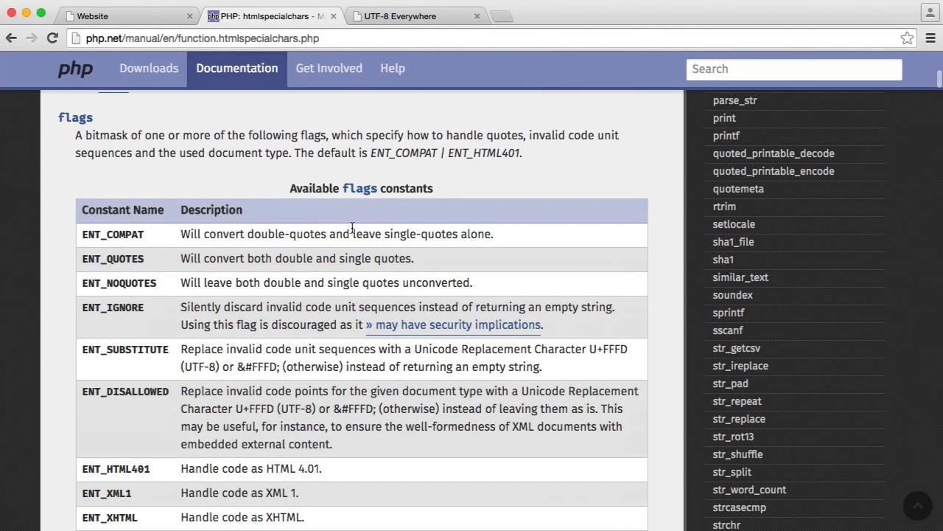
{"action": "mouse_move", "coordinate": [134, 259]}
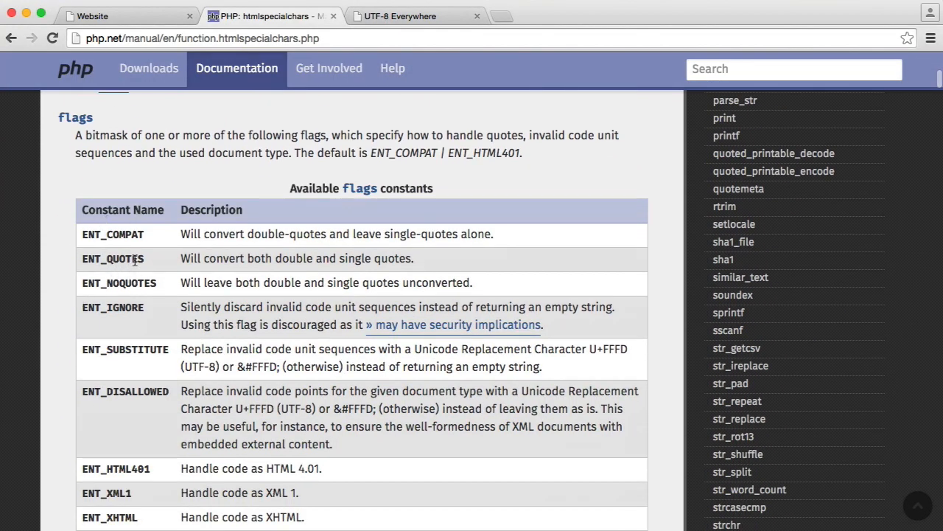
{"action": "scroll", "scroll_direction": "up", "scroll_amount": 3}
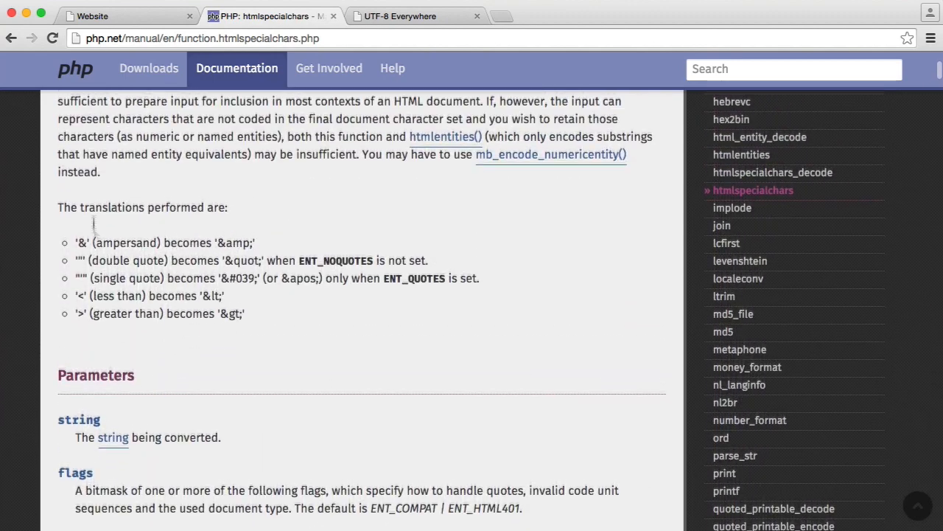
{"action": "scroll", "scroll_direction": "down", "scroll_amount": 3}
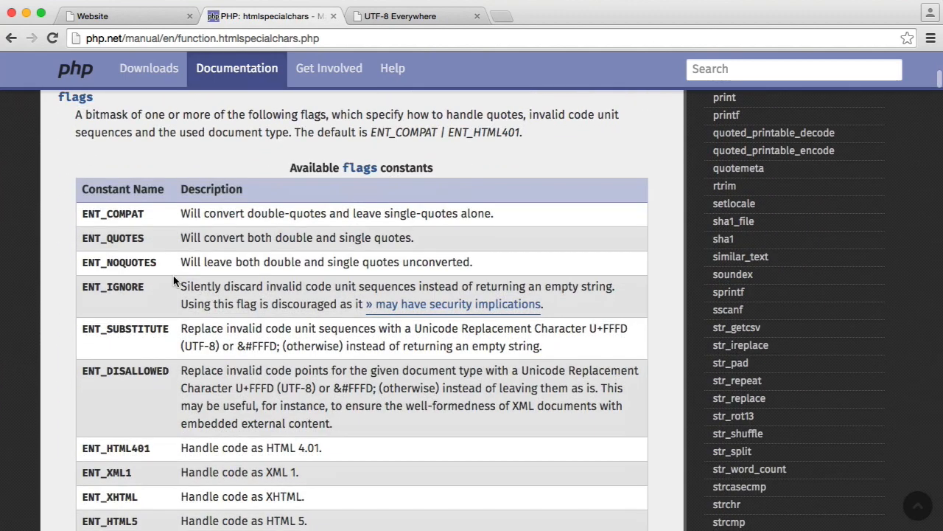
{"action": "scroll", "scroll_direction": "down", "scroll_amount": 3}
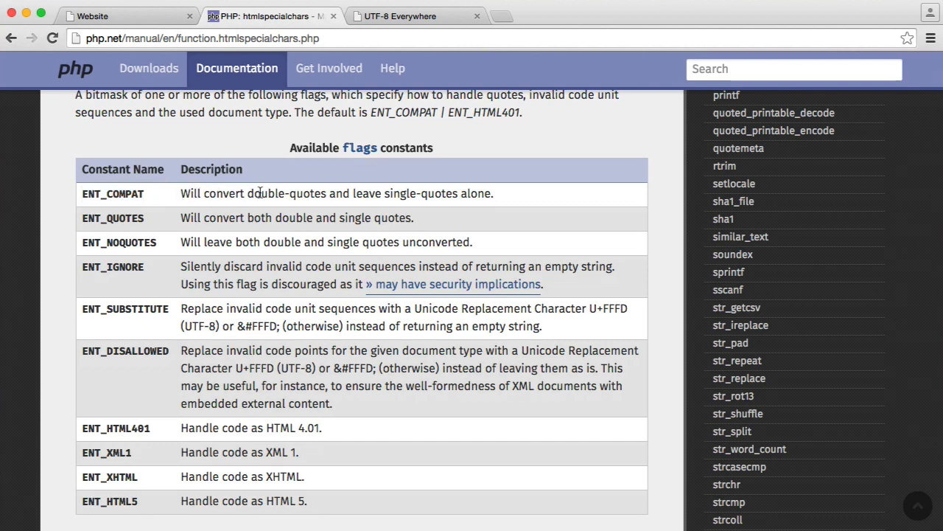
{"action": "mouse_move", "coordinate": [546, 200]}
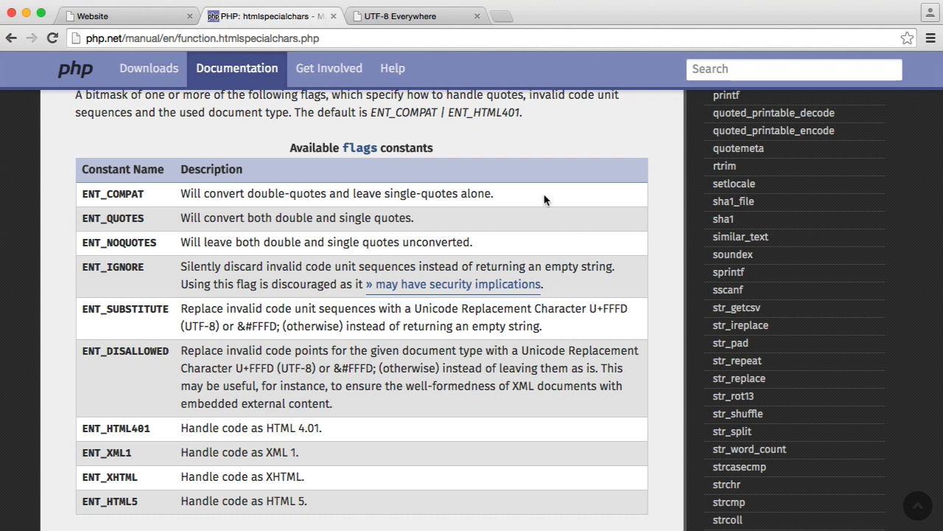
{"action": "mouse_move", "coordinate": [84, 199]}
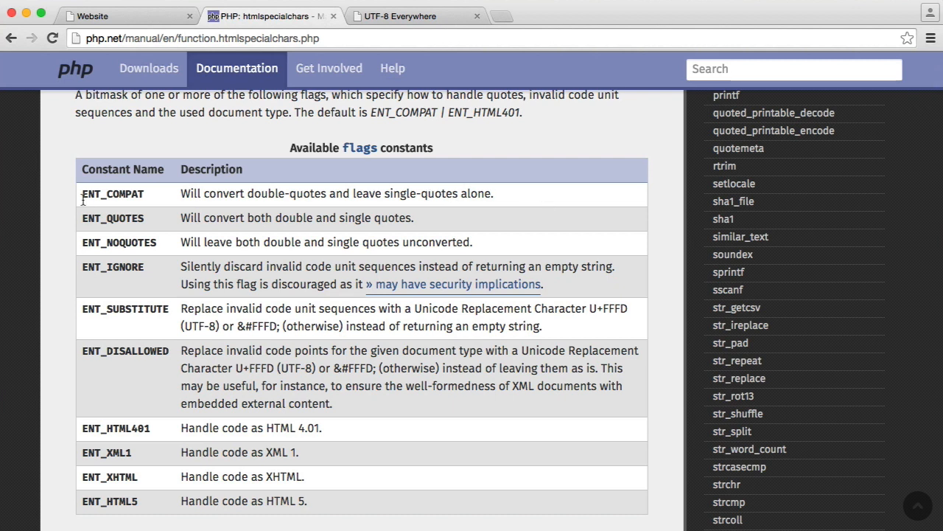
{"action": "mouse_move", "coordinate": [167, 200]}
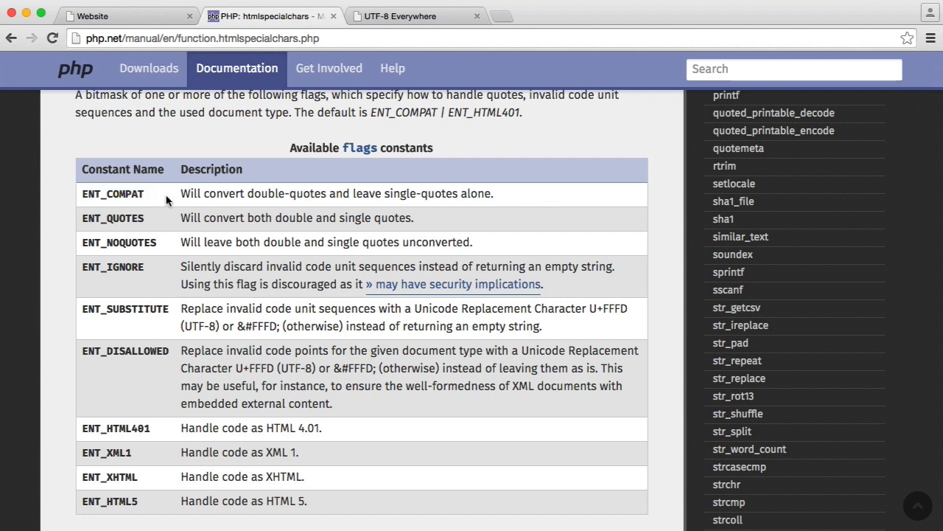
{"action": "mouse_move", "coordinate": [240, 228]}
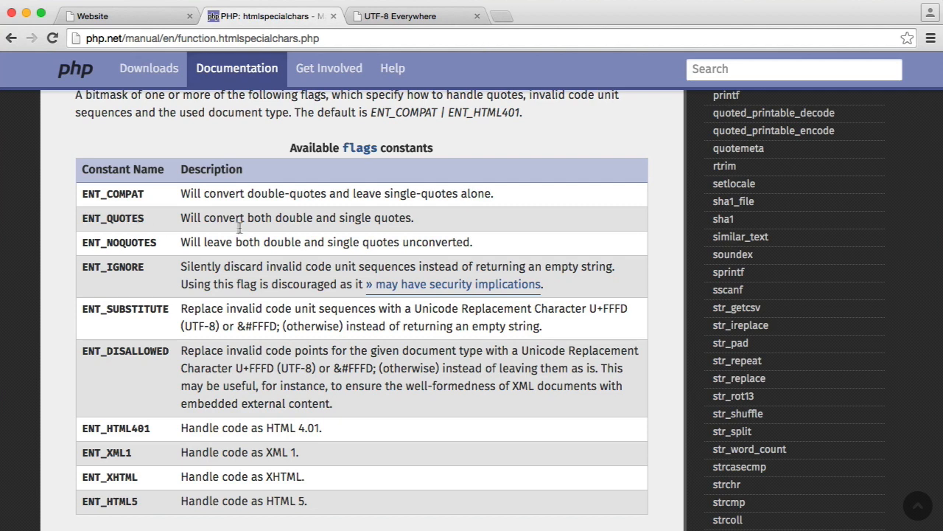
{"action": "scroll", "scroll_direction": "down", "scroll_amount": 3}
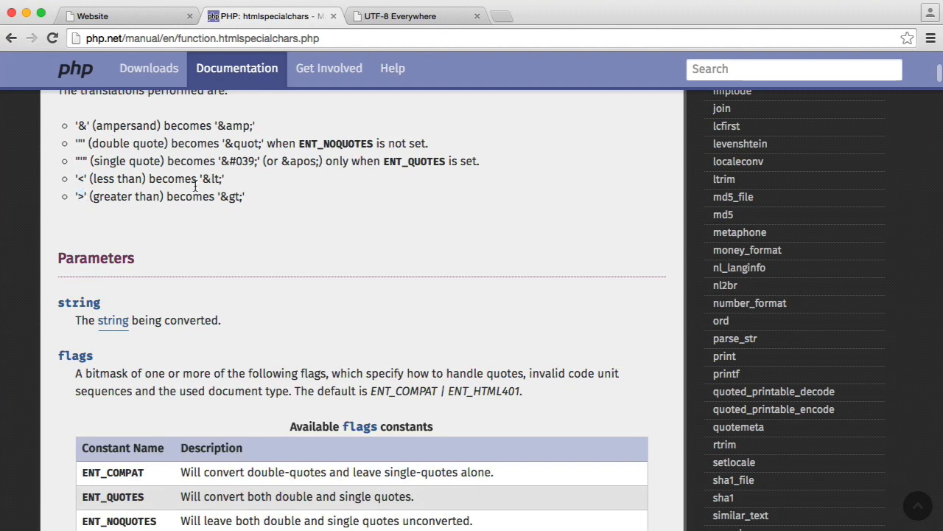
{"action": "scroll", "scroll_direction": "down", "scroll_amount": 3}
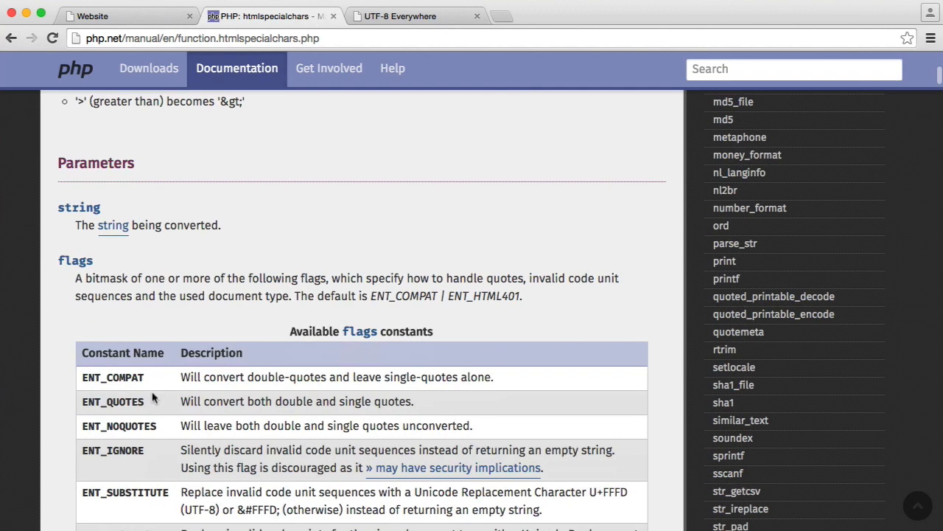
{"action": "scroll", "scroll_direction": "up", "scroll_amount": 3}
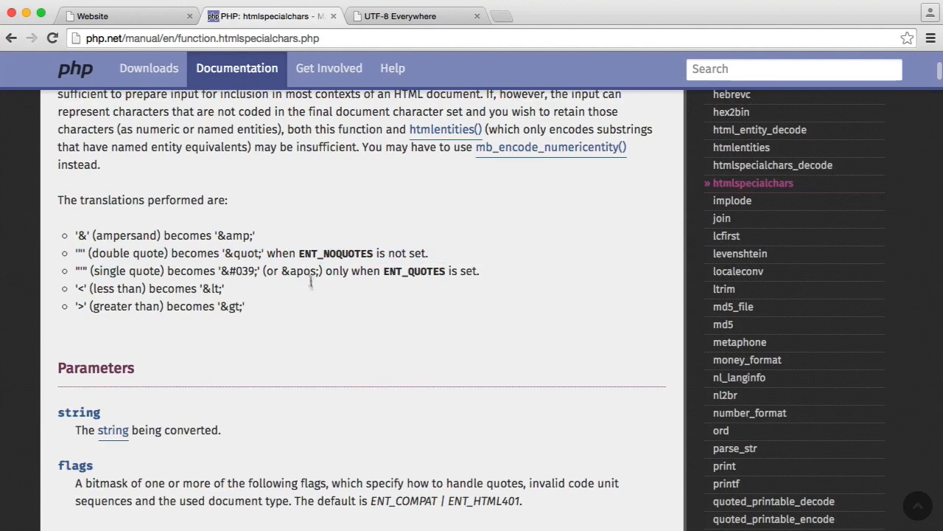
{"action": "scroll", "scroll_direction": "down", "scroll_amount": 3}
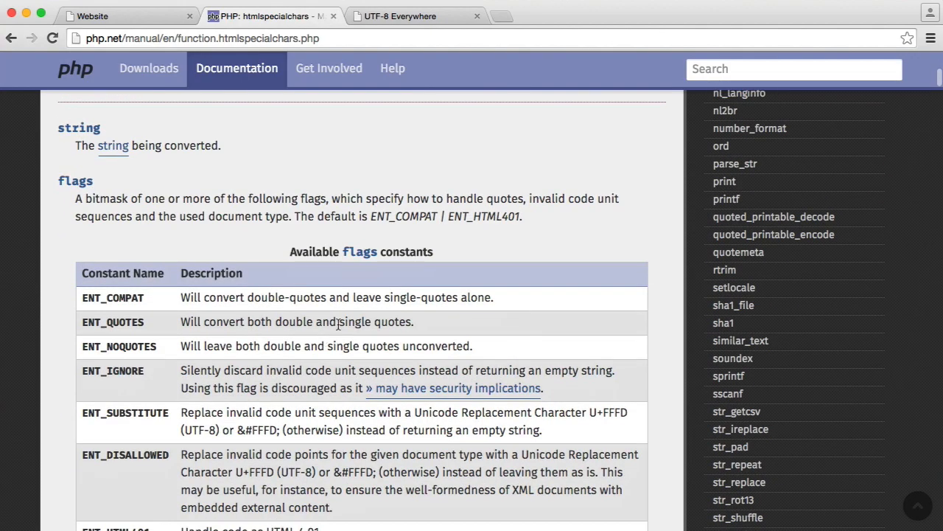
{"action": "scroll", "scroll_direction": "down", "scroll_amount": 3}
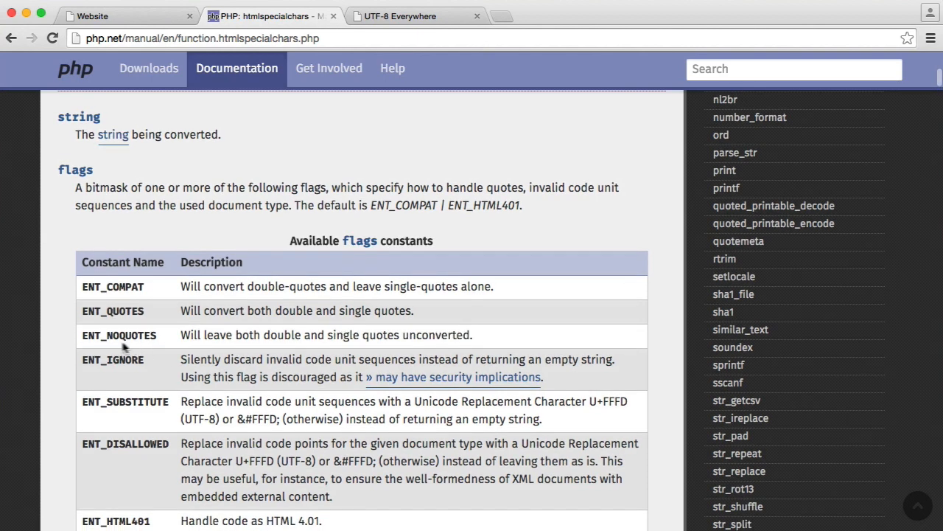
{"action": "mouse_move", "coordinate": [227, 337]}
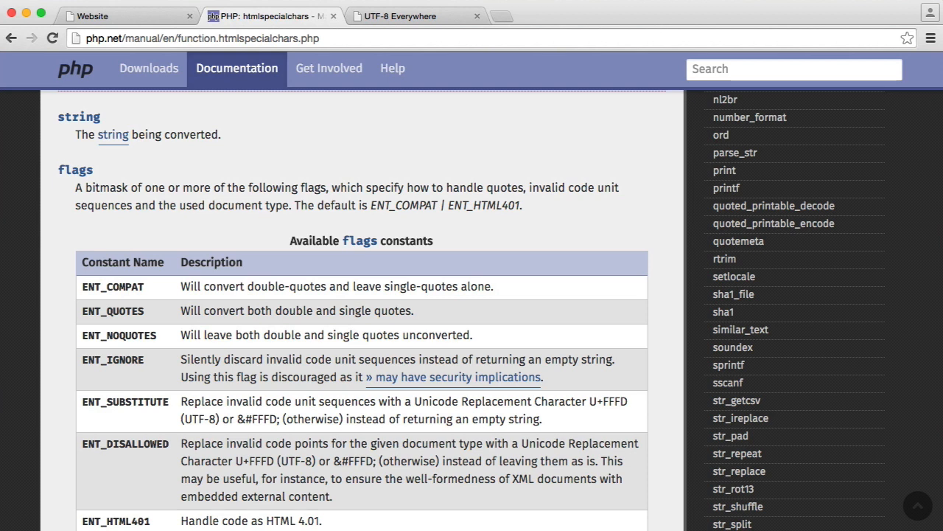
{"action": "mouse_move", "coordinate": [164, 342]}
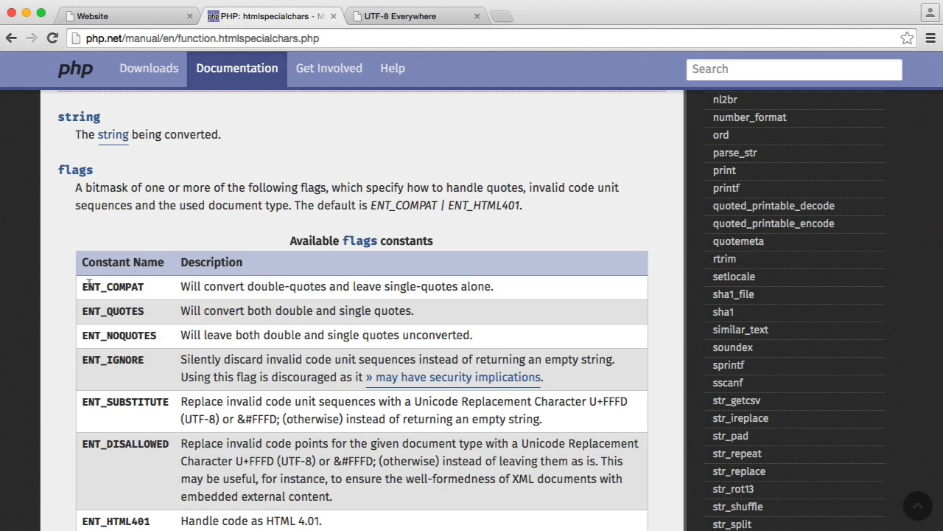
{"action": "double_click", "coordinate": [113, 286]}
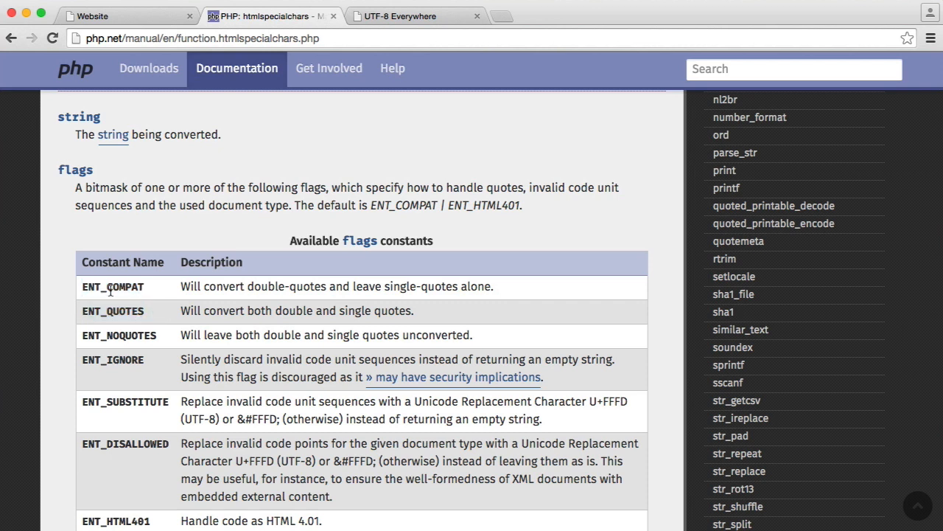
{"action": "mouse_move", "coordinate": [144, 287]}
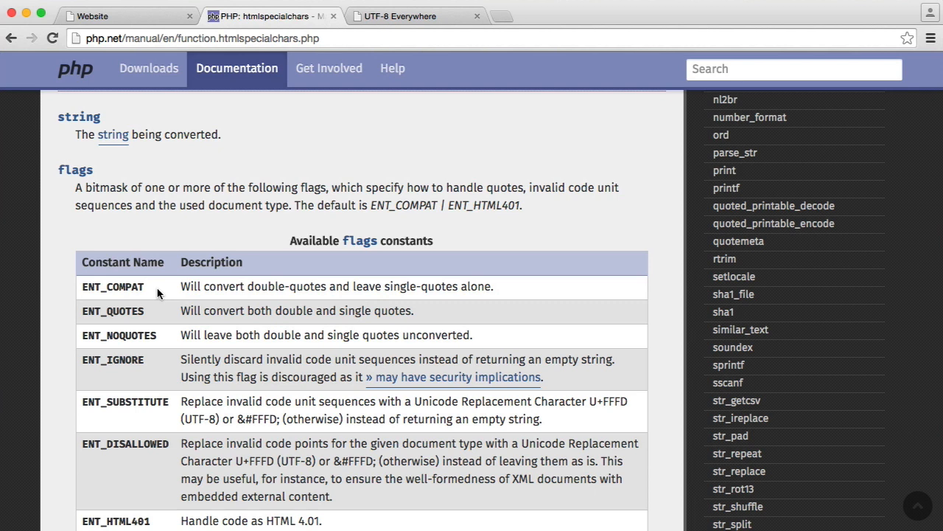
{"action": "double_click", "coordinate": [112, 310]}
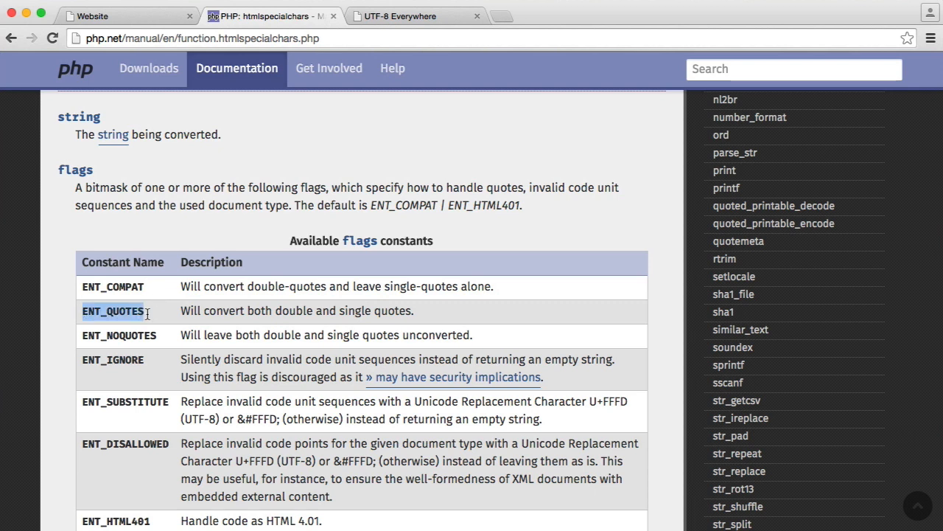
{"action": "mouse_move", "coordinate": [146, 317]}
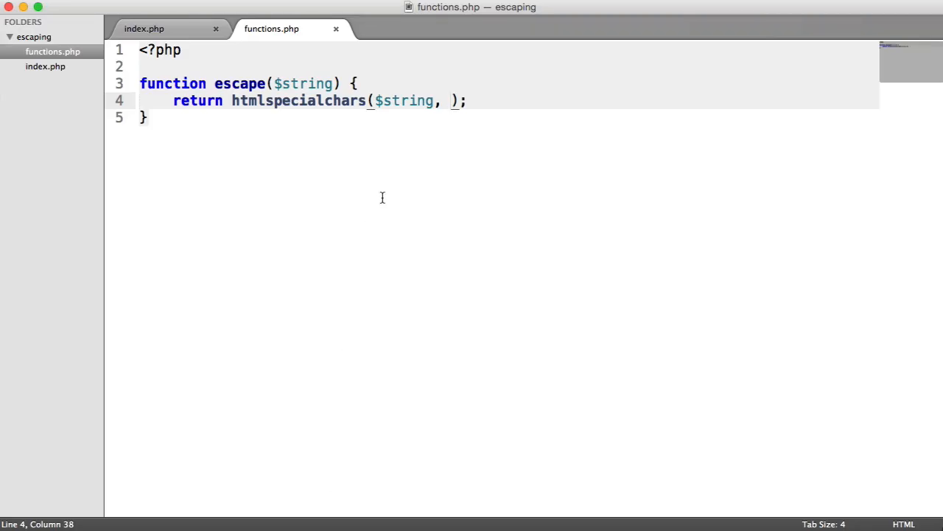
Add ENT_QUOTES and 'UTF-8' arguments, checking index.php's UTF-8 charset, and save functions.php
{"action": "type", "text": "ENT_QUOTES, '"}
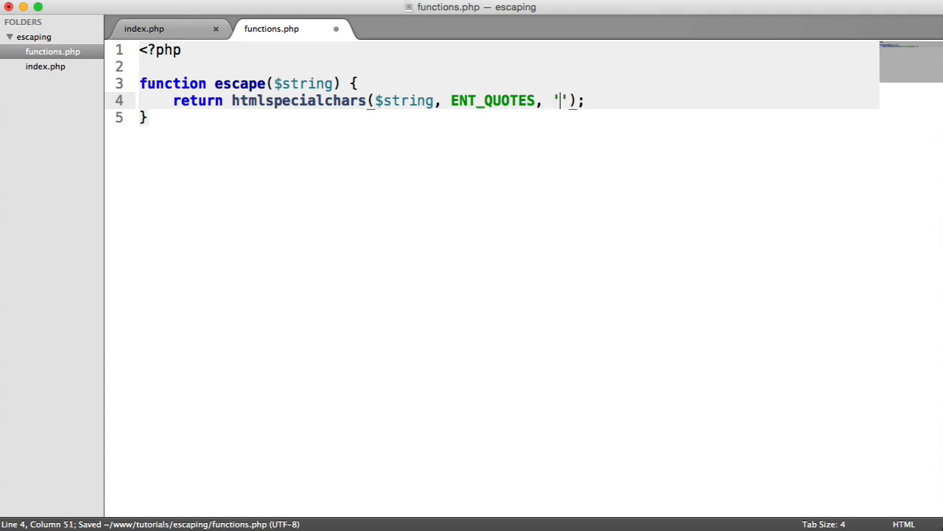
{"action": "type", "text": "UTF-"}
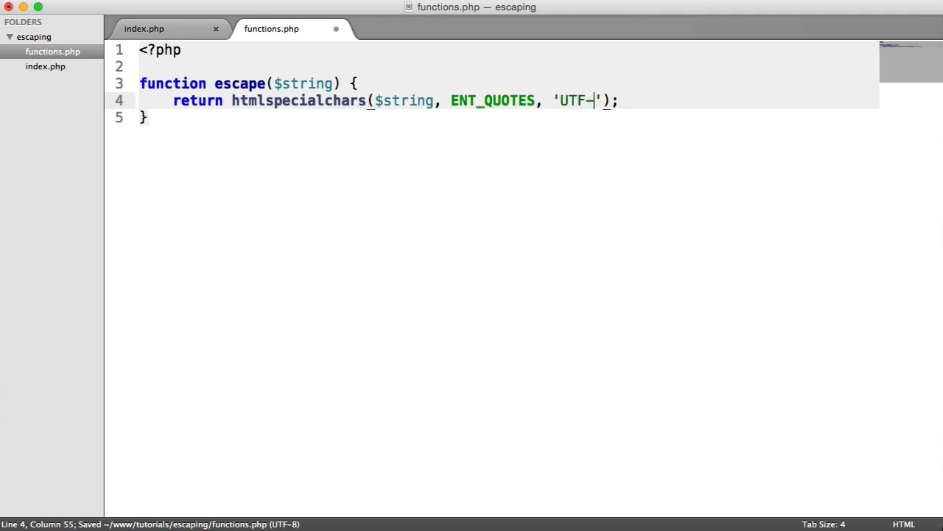
{"action": "left_click", "coordinate": [145, 28]}
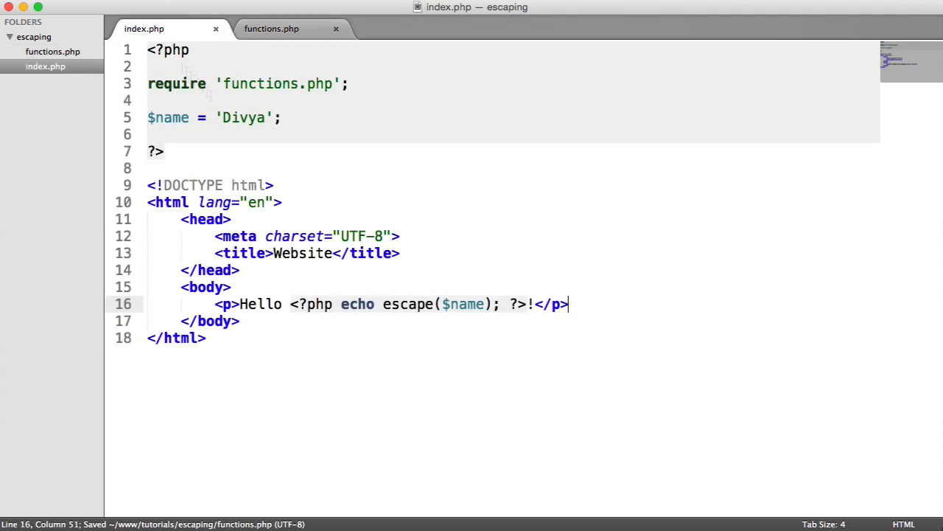
{"action": "left_click", "coordinate": [400, 236]}
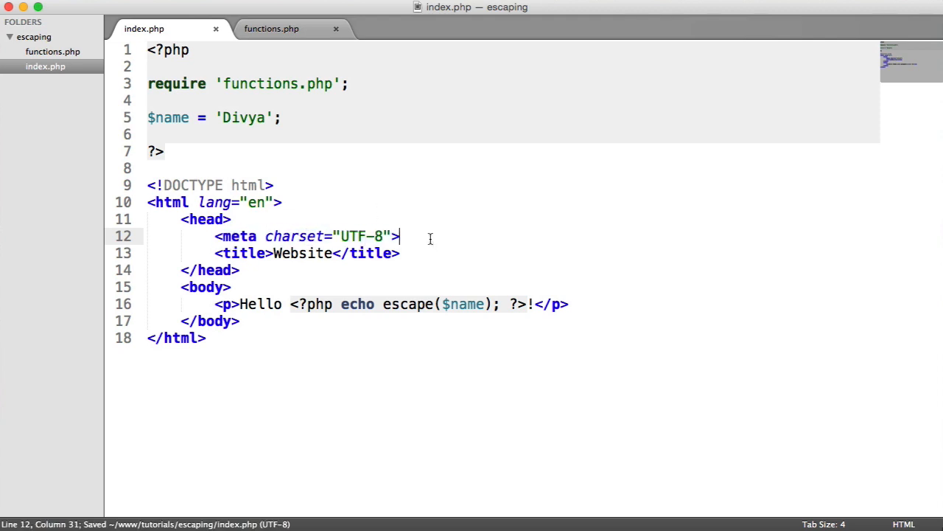
{"action": "left_click", "coordinate": [272, 29]}
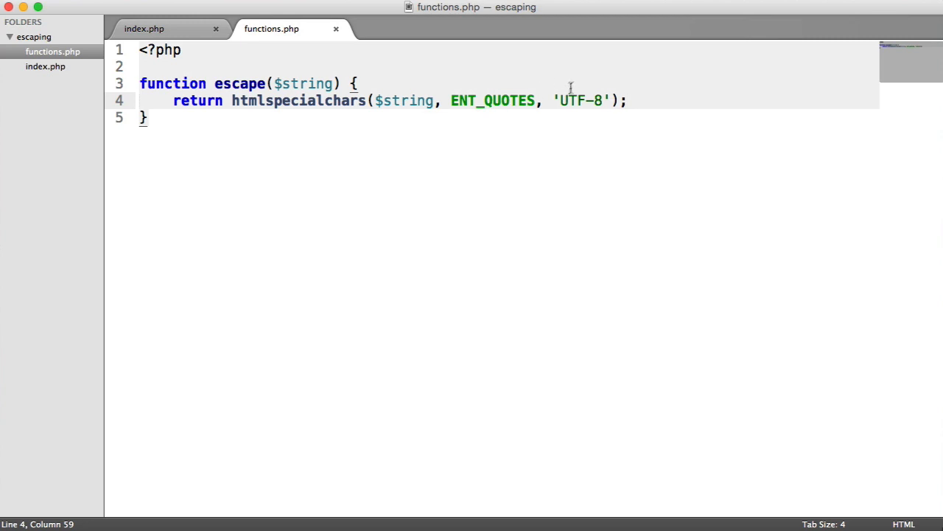
{"action": "key", "text": "cmd+s"}
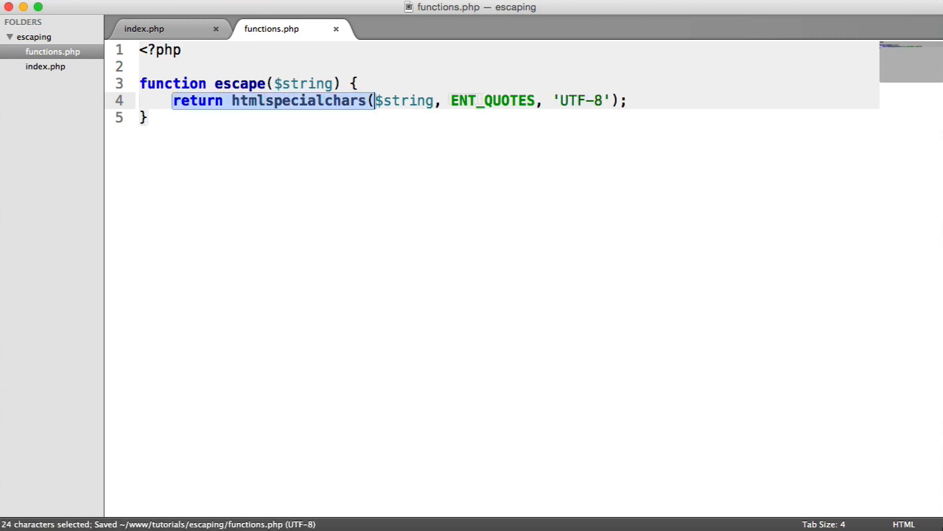
{"action": "left_click", "coordinate": [143, 29]}
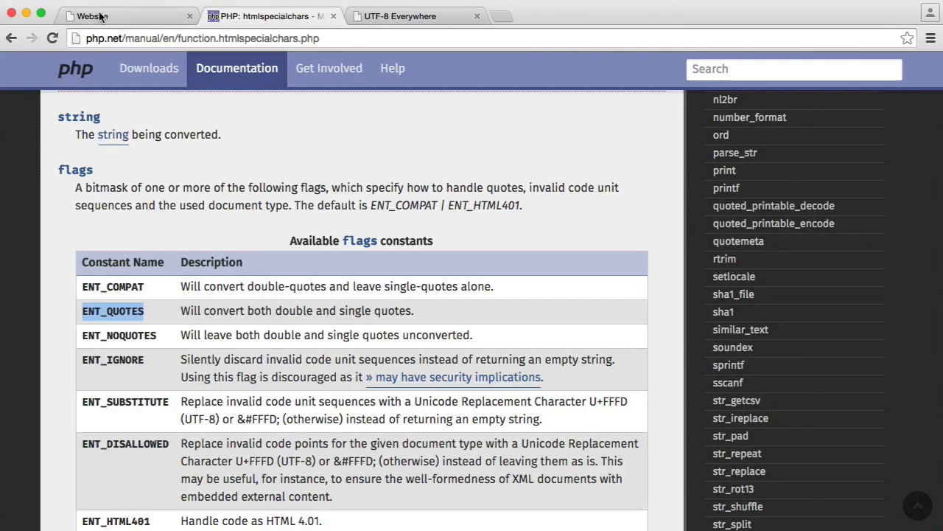
Check the page source shows the name's quote escaped as &quot;
{"action": "left_click", "coordinate": [129, 15]}
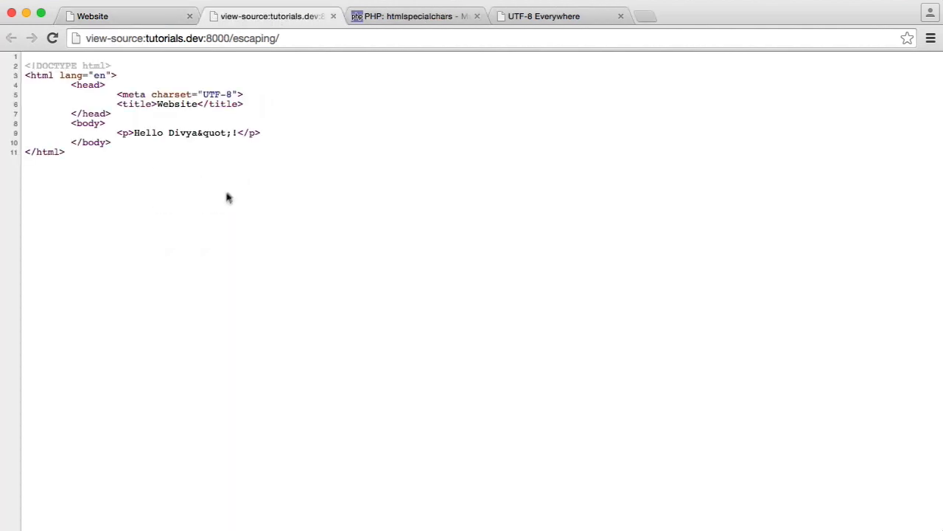
{"action": "double_click", "coordinate": [214, 133]}
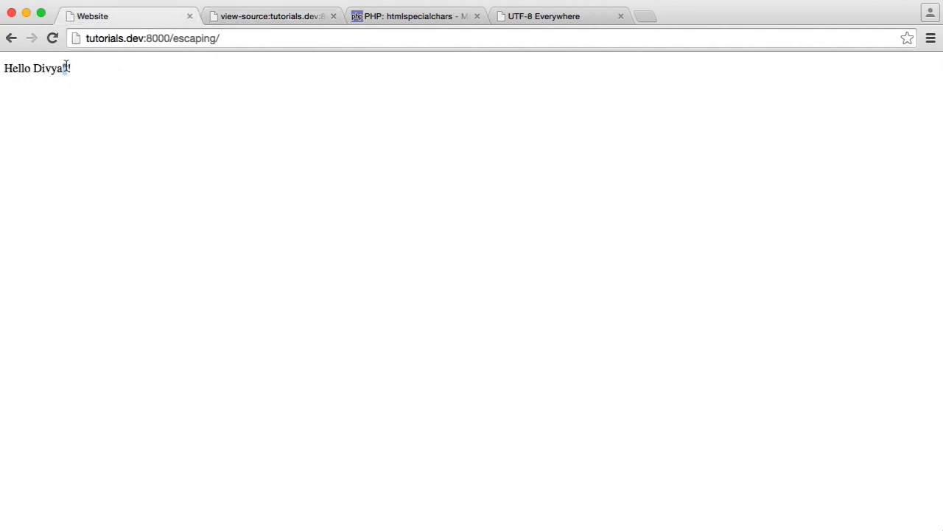
{"action": "left_click", "coordinate": [271, 15]}
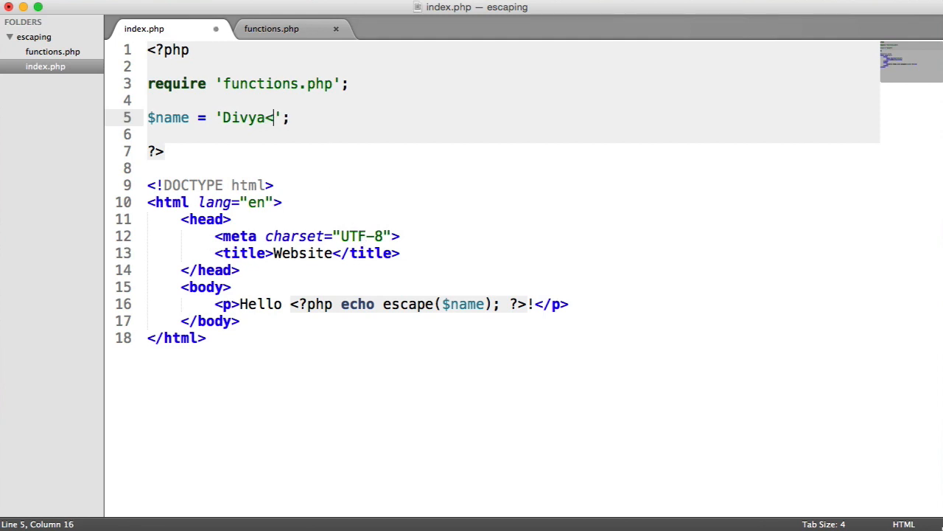
Insert <script>alert(1)</script> after Divya in index.php's $name string
{"action": "type", "text": "<script></script>"}
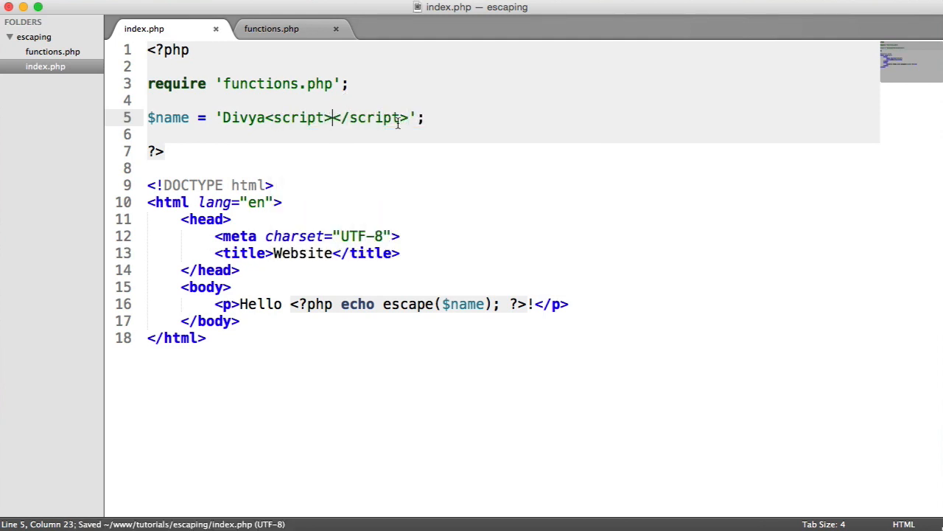
{"action": "type", "text": "alert(1)"}
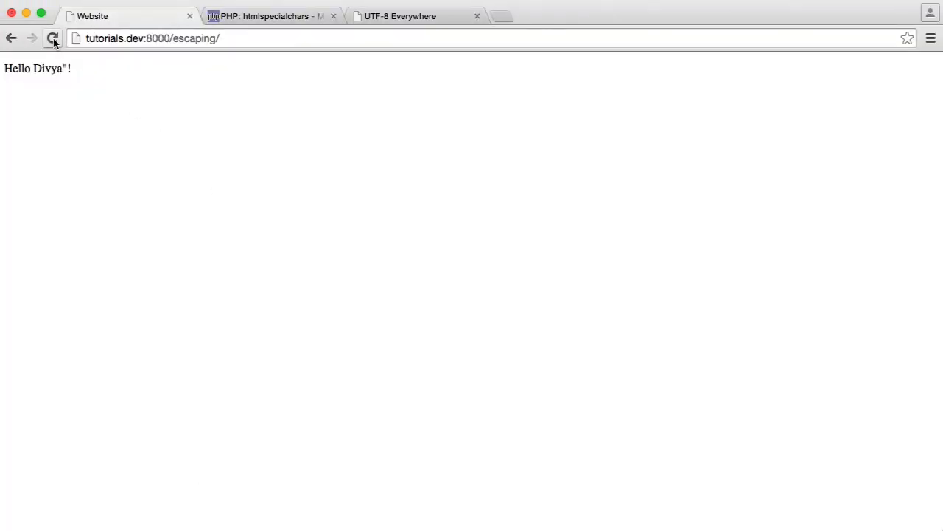
Reload the page, highlight the script tag shown as plain text, and view source
{"action": "left_click", "coordinate": [53, 39]}
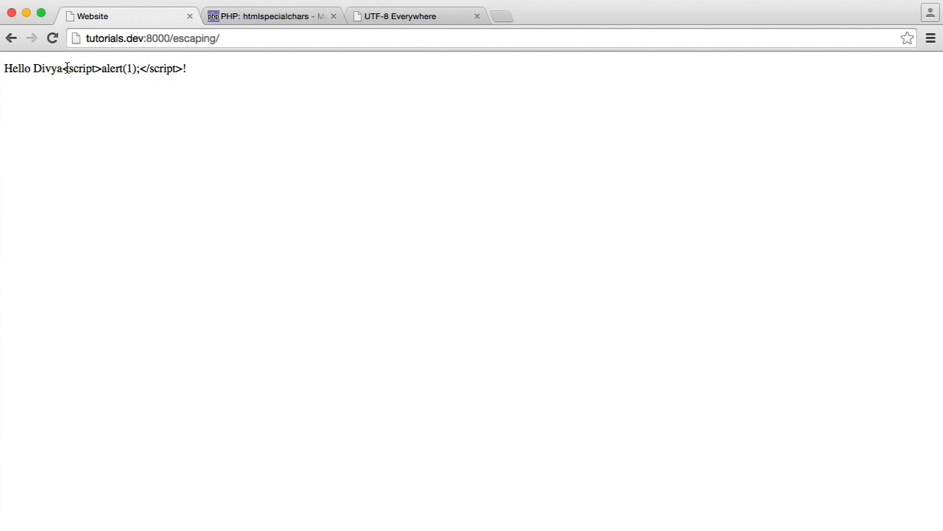
{"action": "left_click_drag", "start_coordinate": [63, 68], "coordinate": [181, 68]}
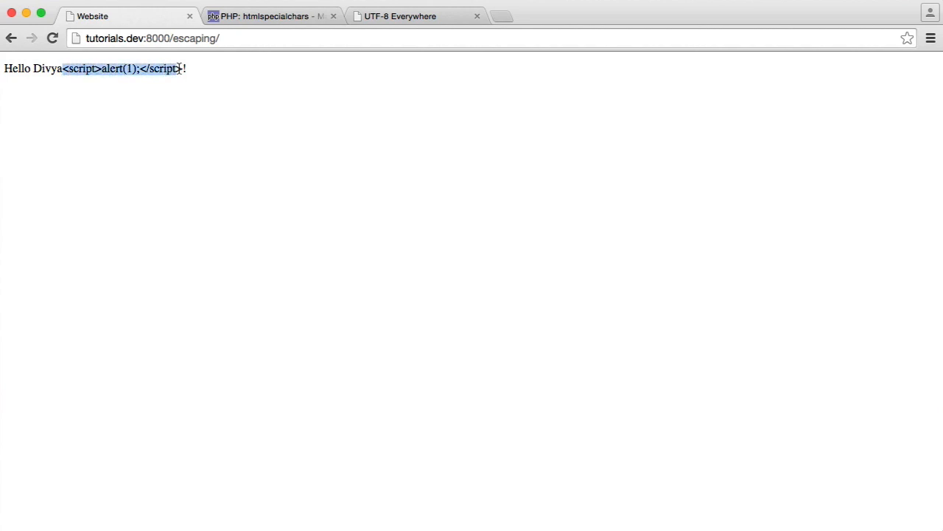
{"action": "left_click", "coordinate": [163, 92]}
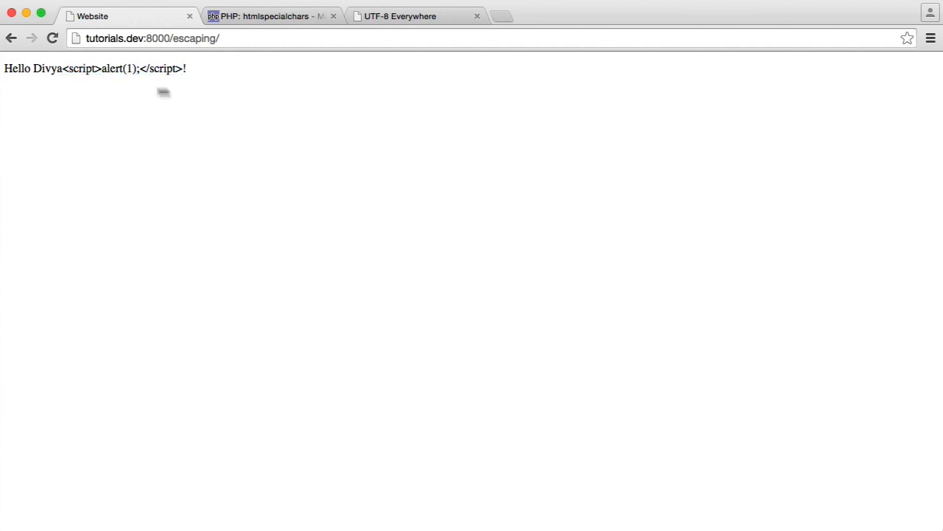
{"action": "mouse_move", "coordinate": [211, 81]}
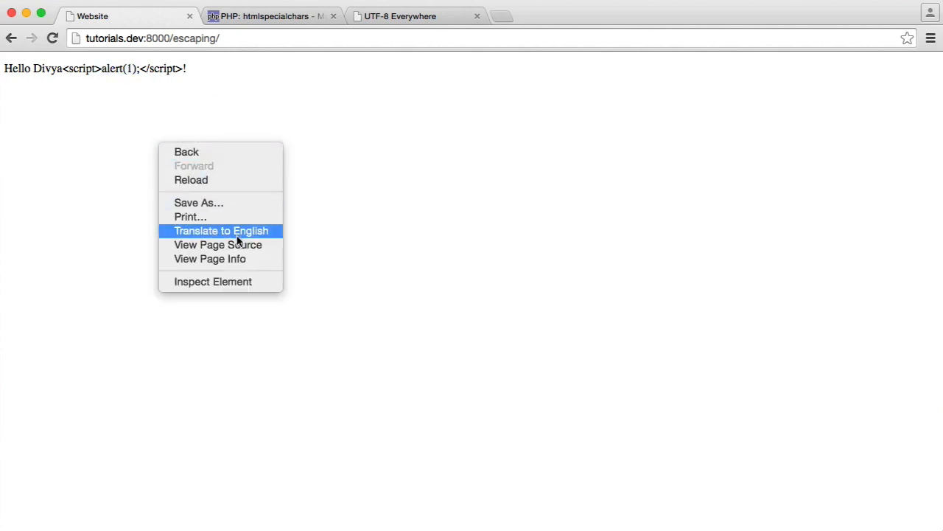
{"action": "left_click", "coordinate": [217, 244]}
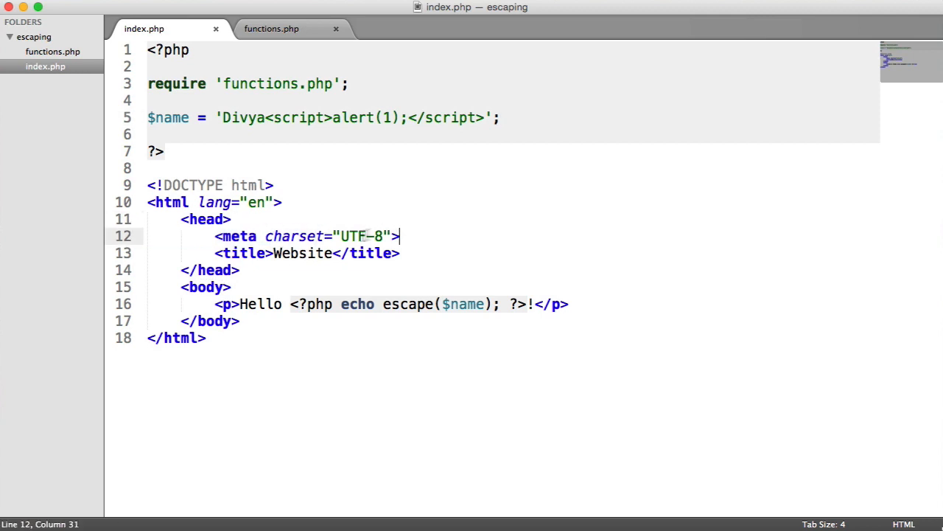
{"action": "left_click", "coordinate": [272, 29]}
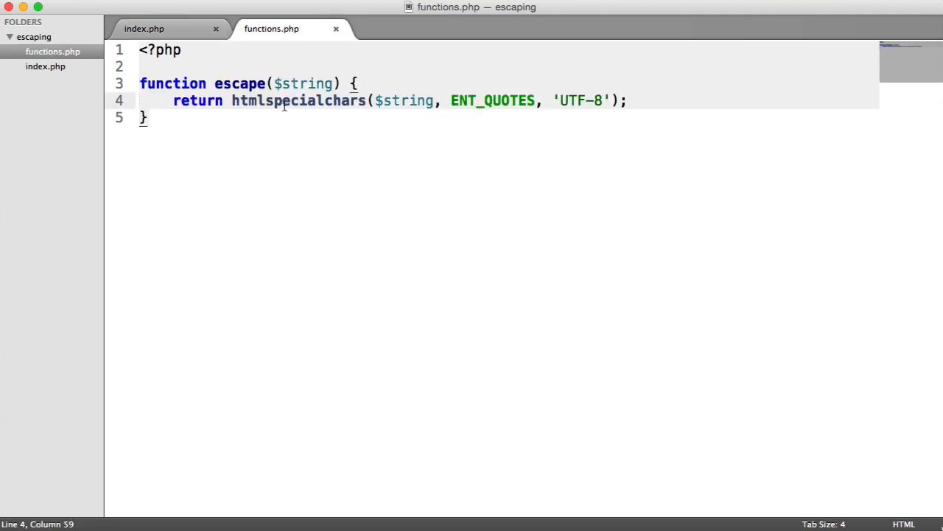
{"action": "double_click", "coordinate": [298, 100]}
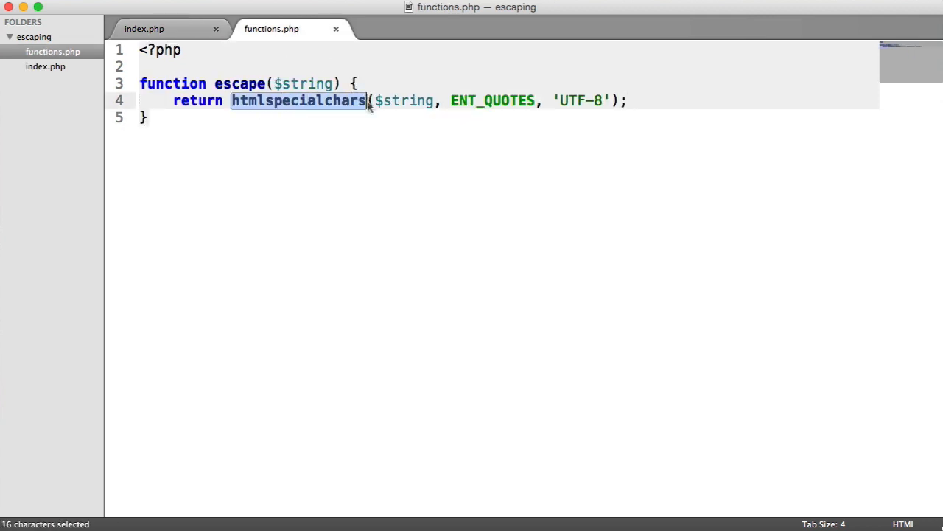
{"action": "double_click", "coordinate": [492, 100]}
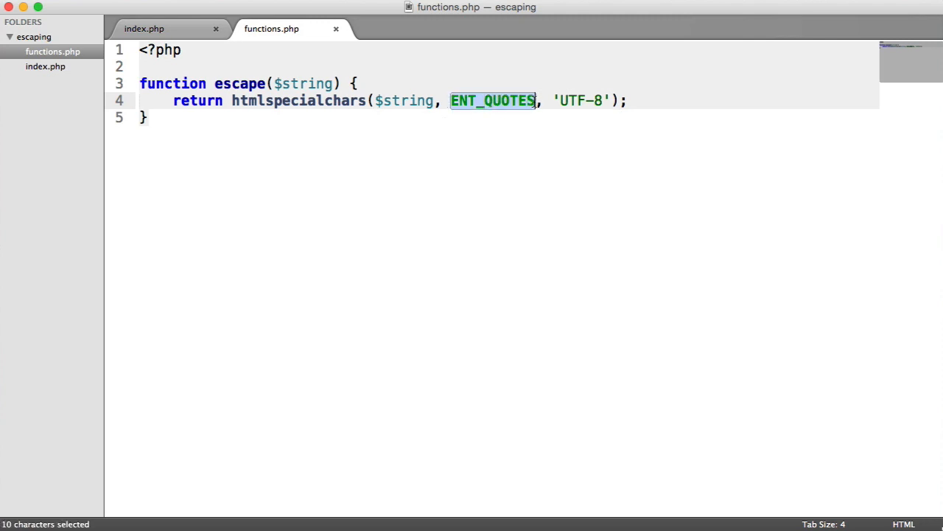
{"action": "mouse_move", "coordinate": [567, 148]}
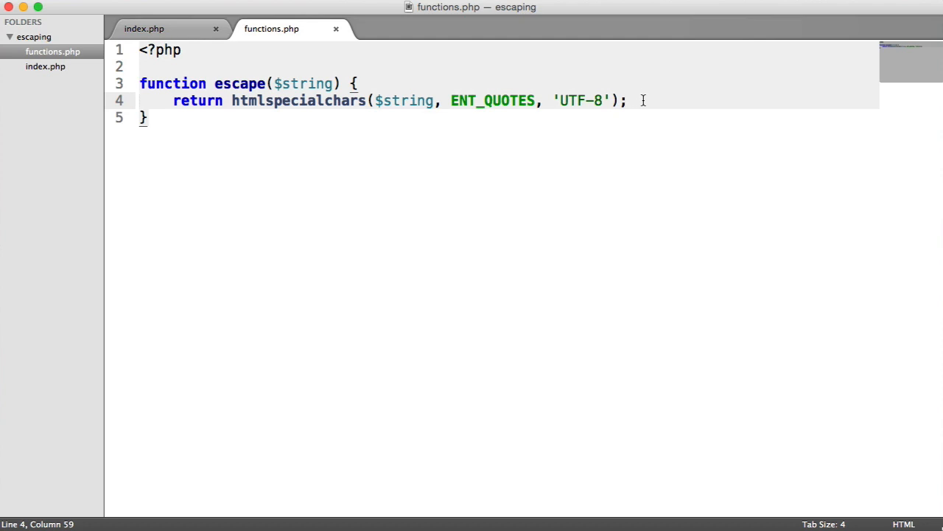
{"action": "left_click", "coordinate": [144, 28]}
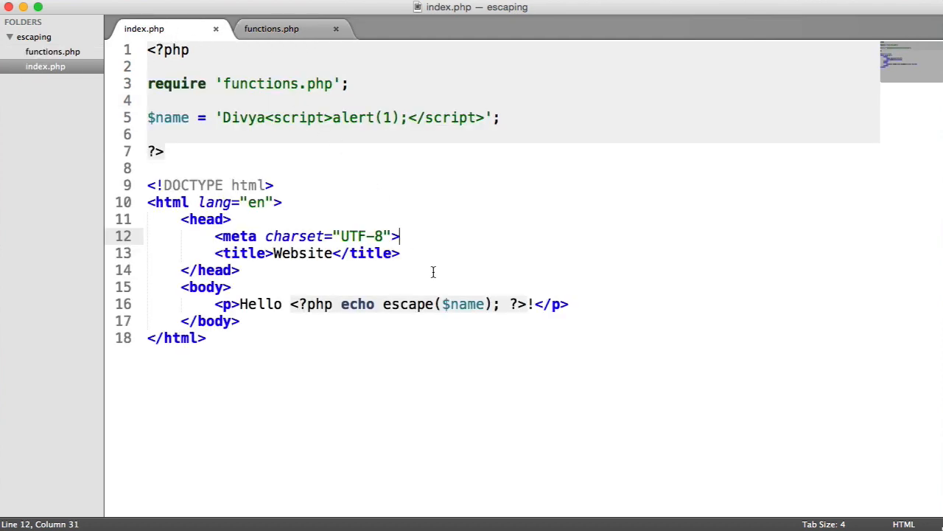